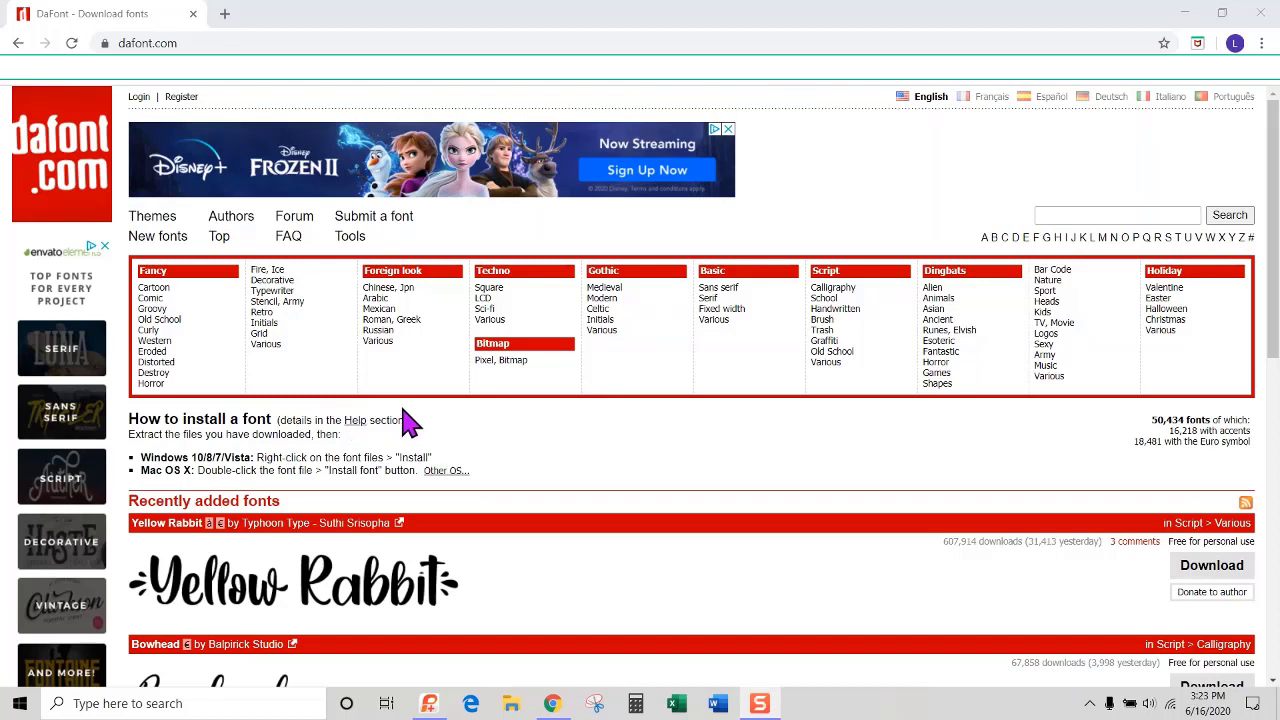
{"action": "mouse_move", "coordinate": [572, 432]}
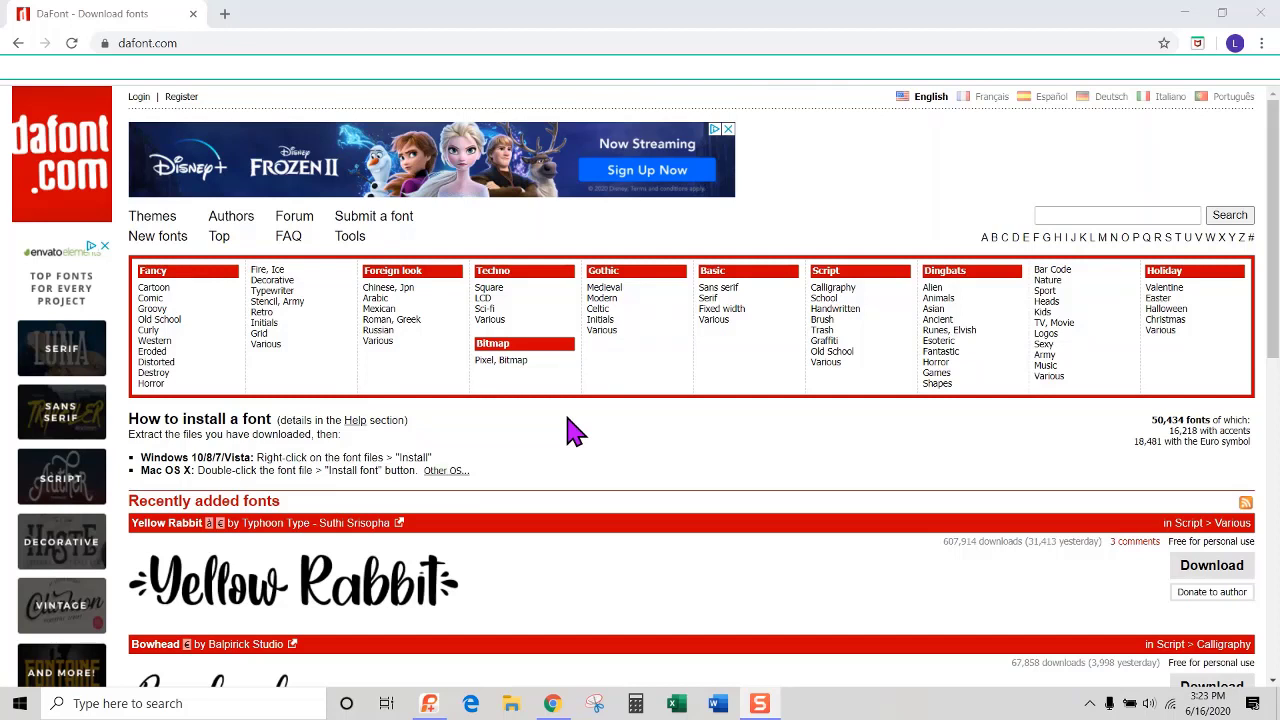
{"action": "mouse_move", "coordinate": [618, 450]}
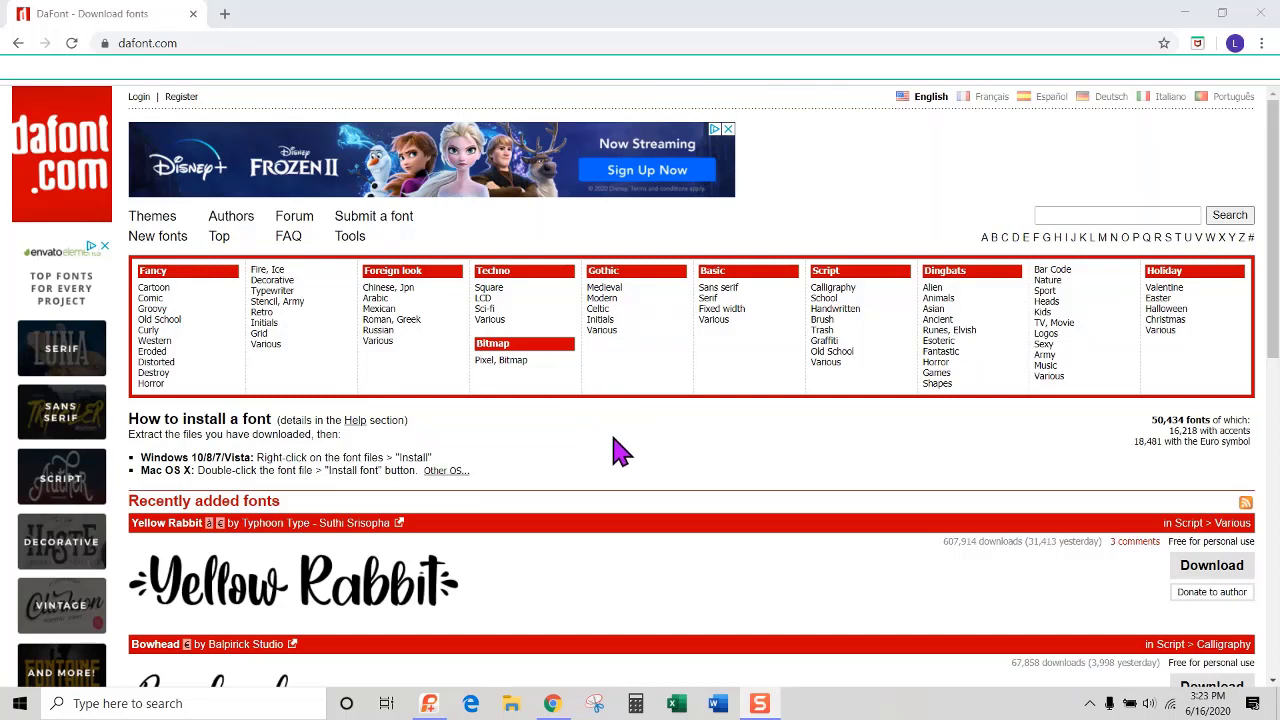
{"action": "mouse_move", "coordinate": [836, 308]}
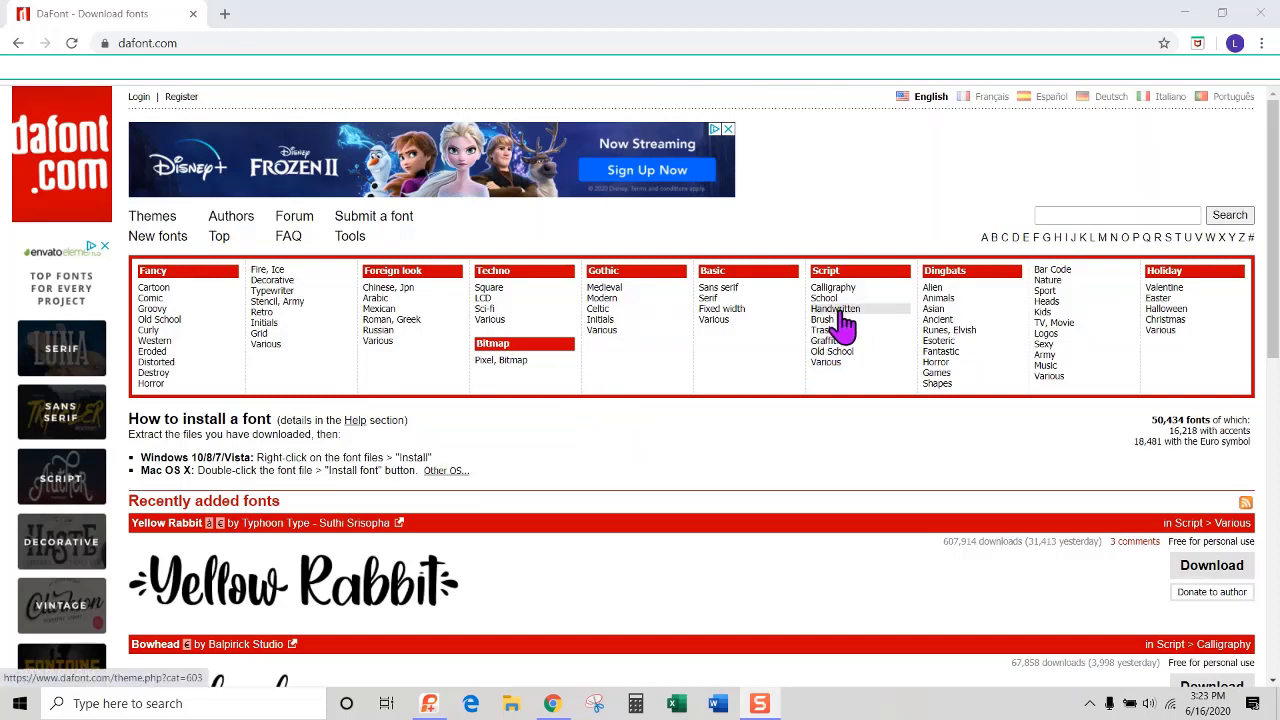
Browse DaFont's Handwritten category under Script fonts.
{"action": "left_click", "coordinate": [836, 308]}
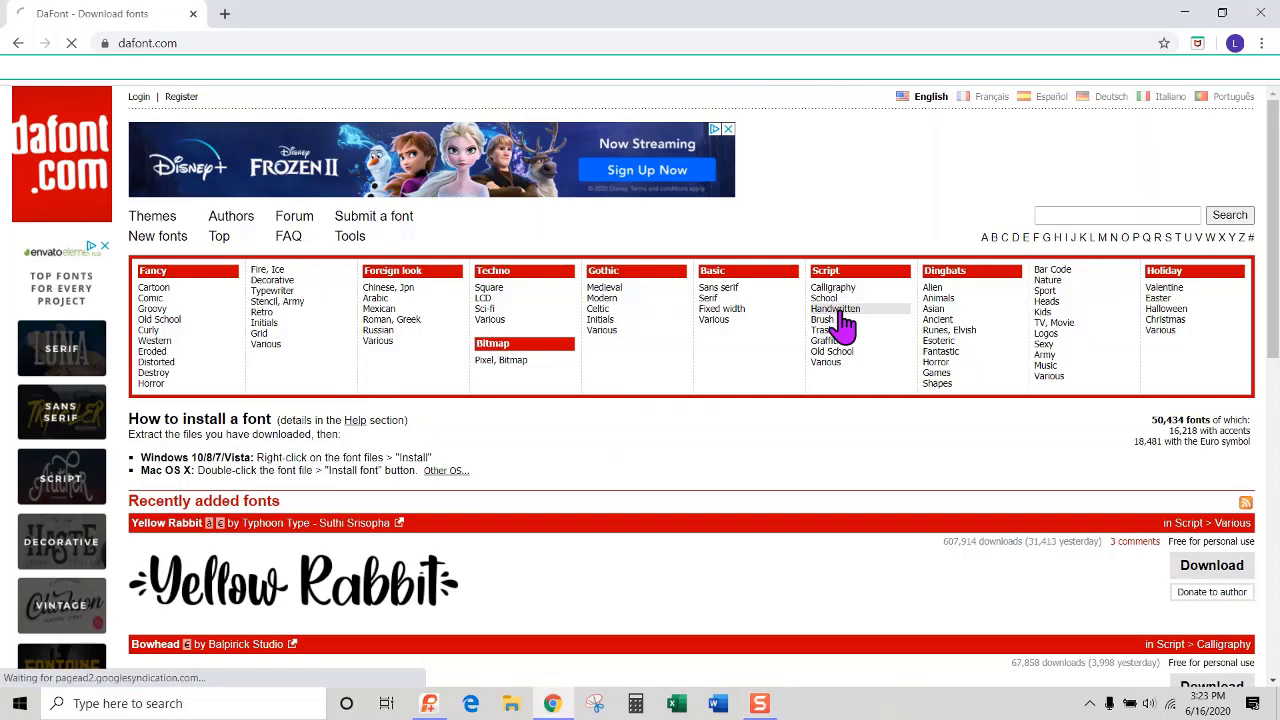
Download the Summer Vibes font from the Handwritten page as summer_vibes.zip.
{"action": "left_click", "coordinate": [838, 308]}
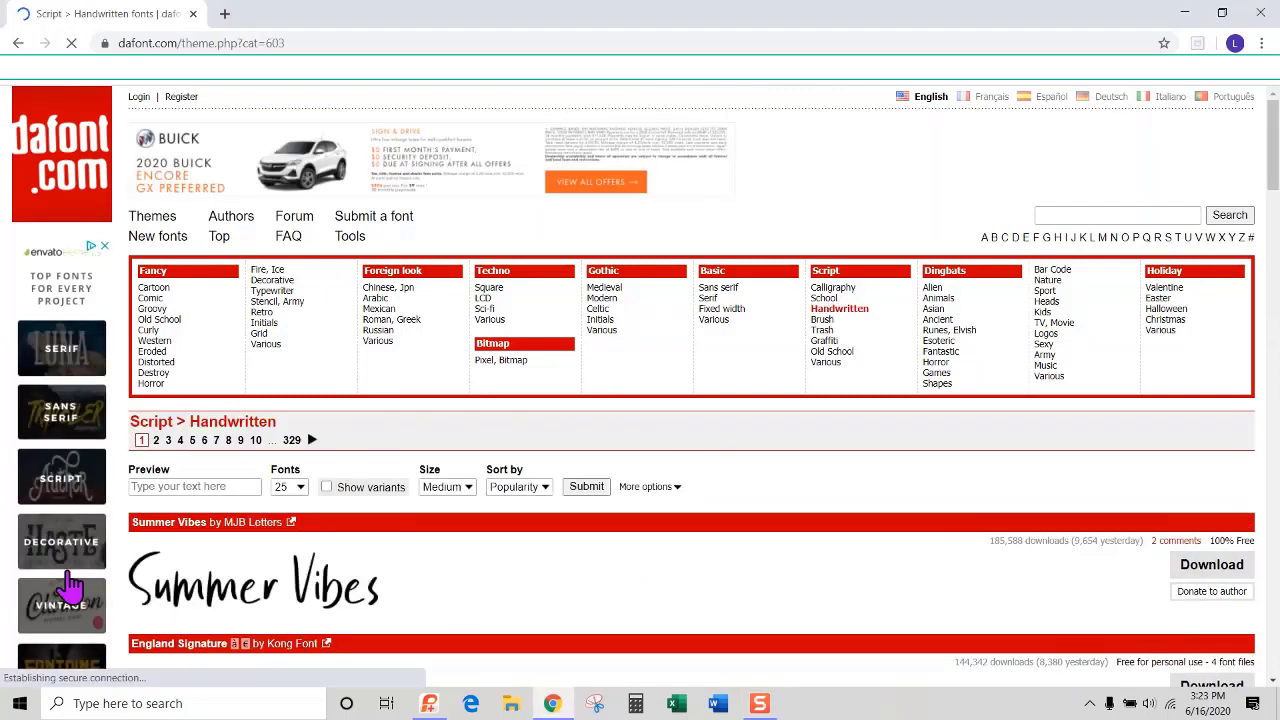
{"action": "mouse_move", "coordinate": [844, 608]}
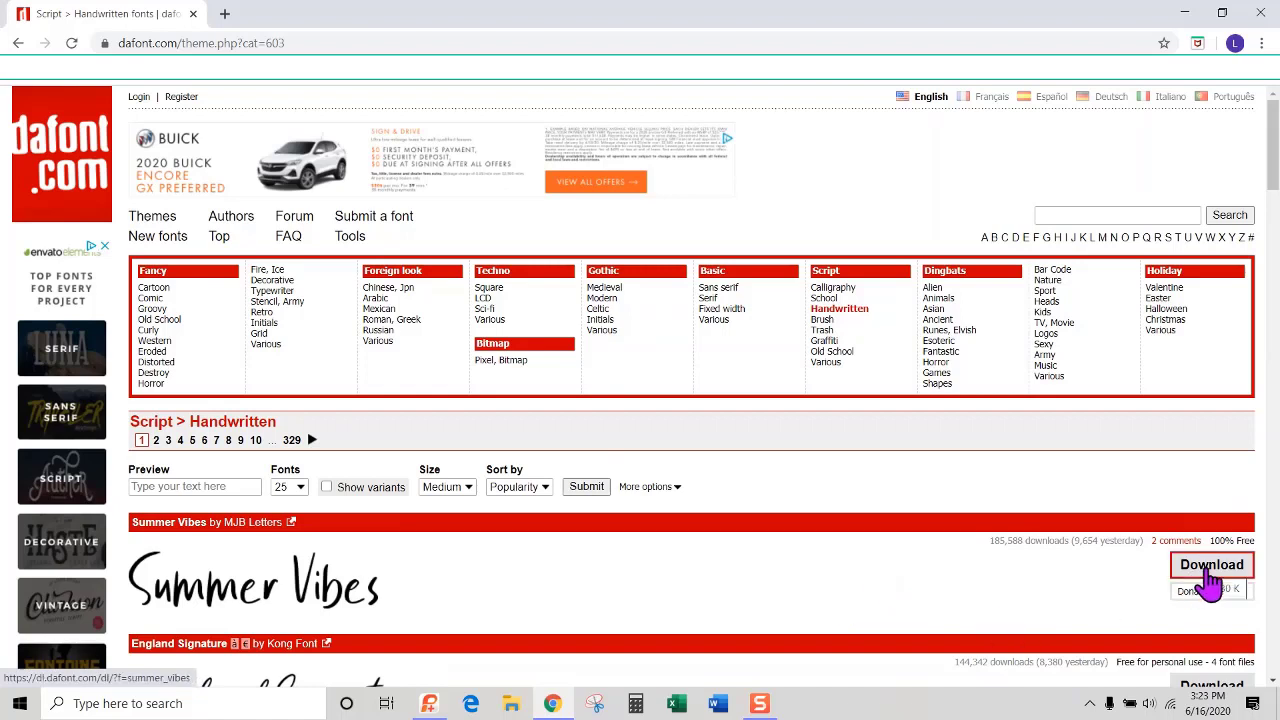
{"action": "left_click", "coordinate": [1212, 564]}
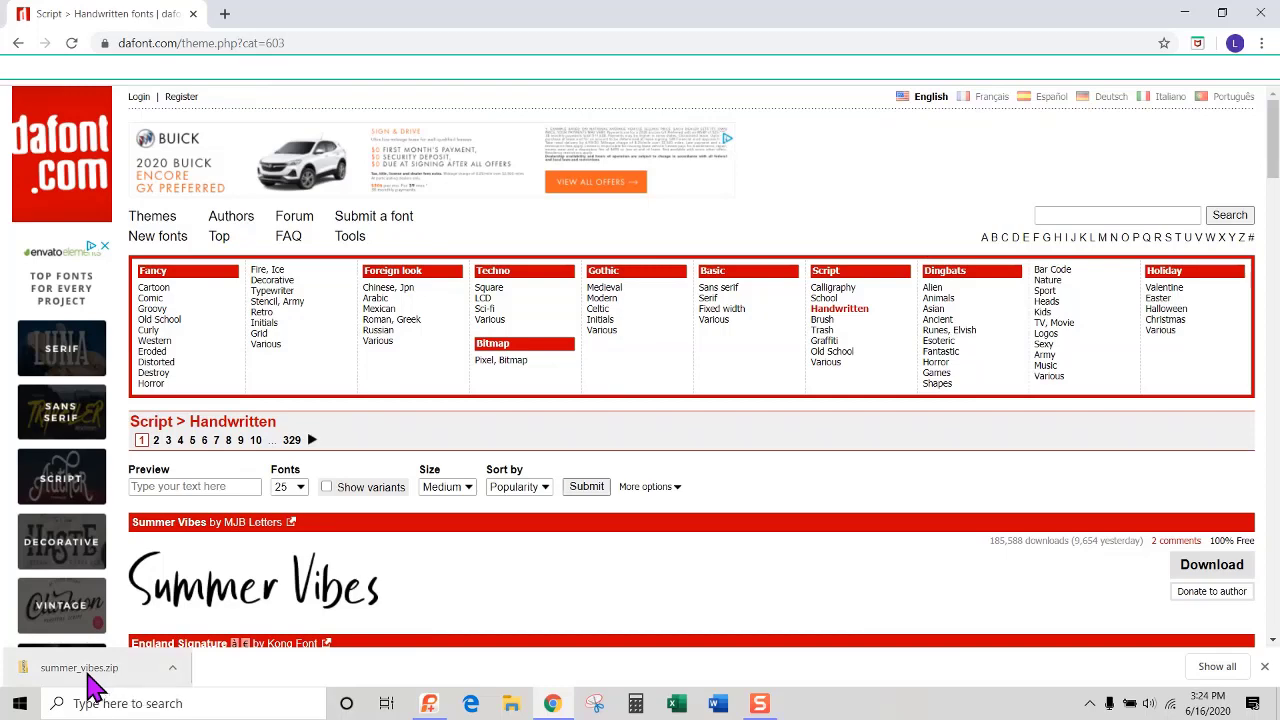
Install Summer Vibes OTF.otf from the downloaded zip and close the Explorer window.
{"action": "left_click", "coordinate": [76, 668]}
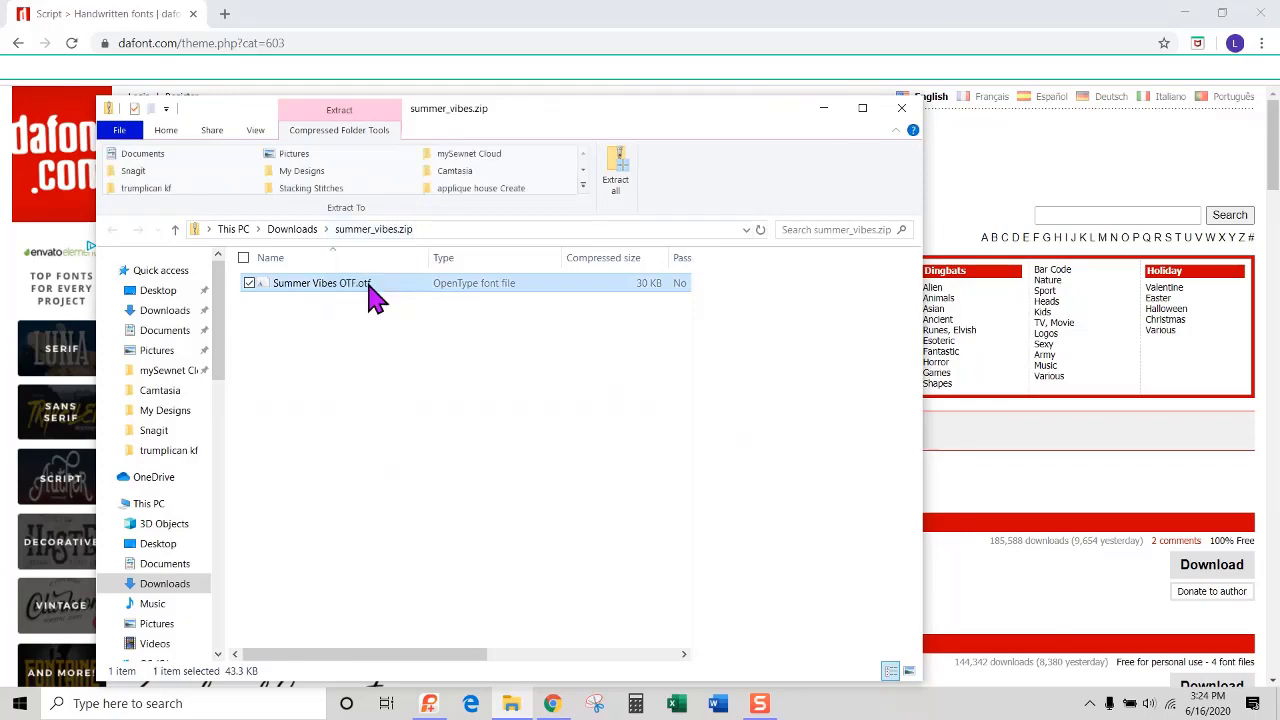
{"action": "double_click", "coordinate": [322, 284]}
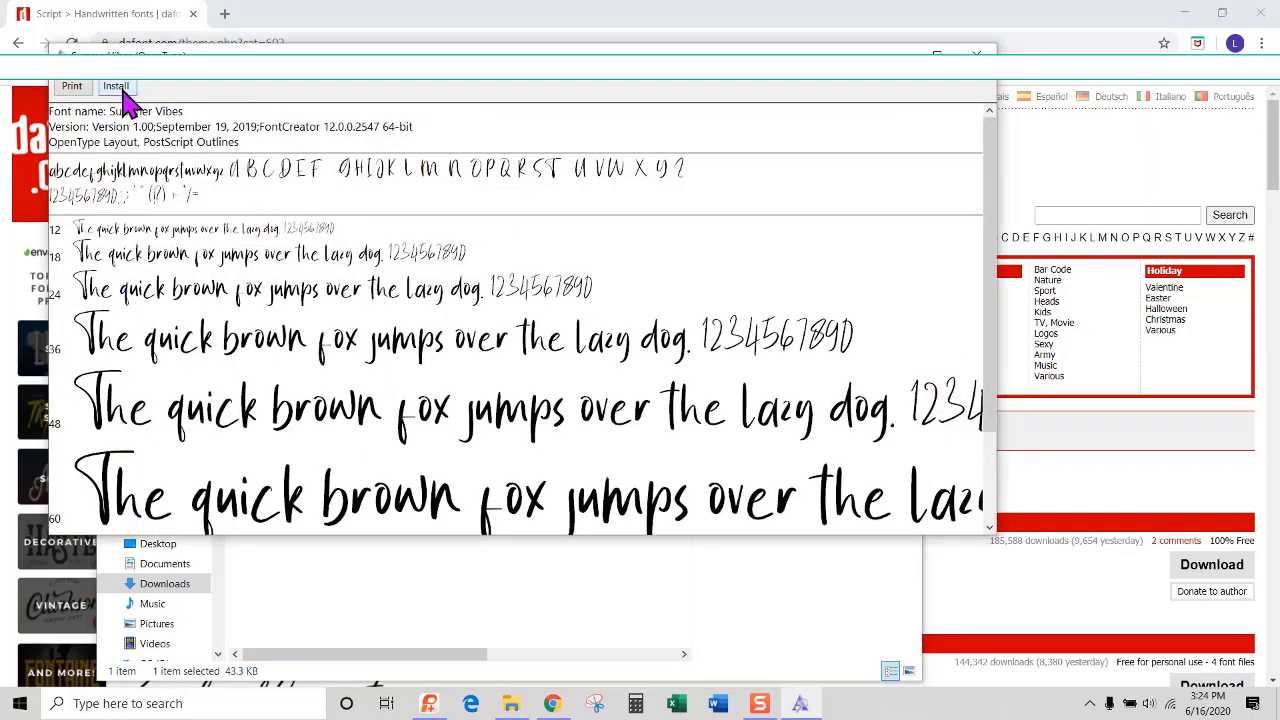
{"action": "left_click", "coordinate": [116, 84]}
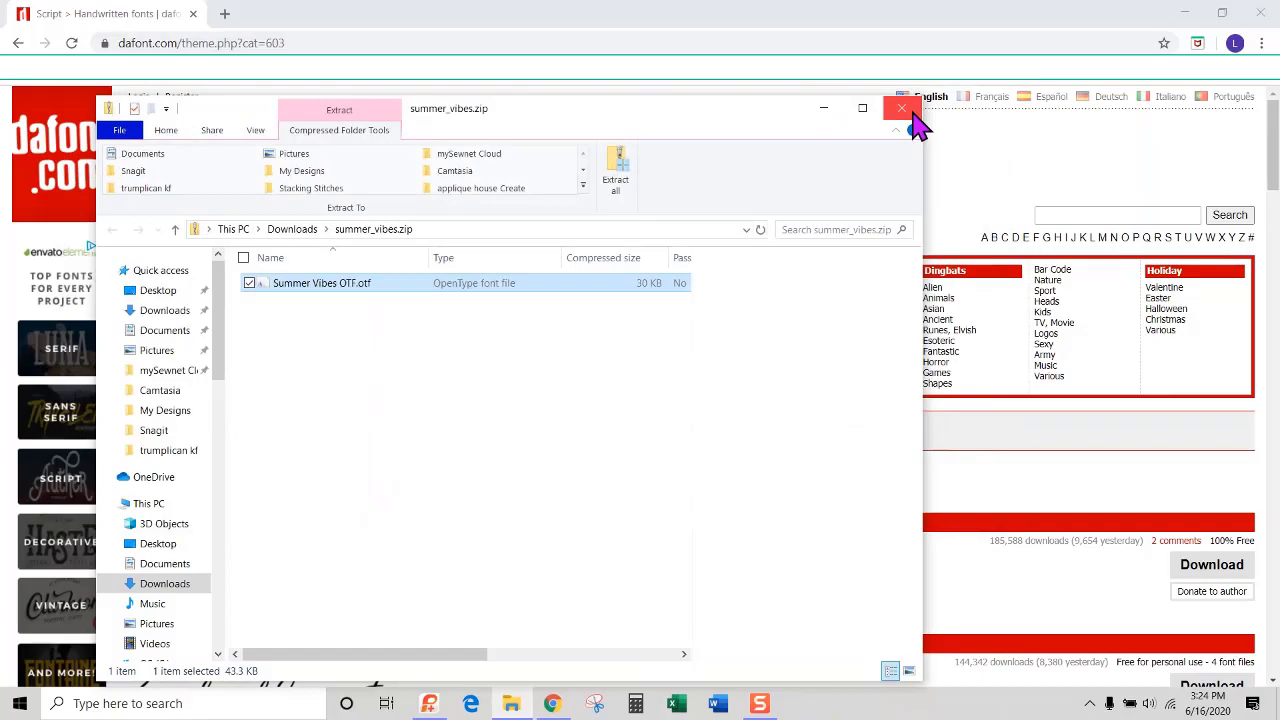
{"action": "left_click", "coordinate": [900, 108]}
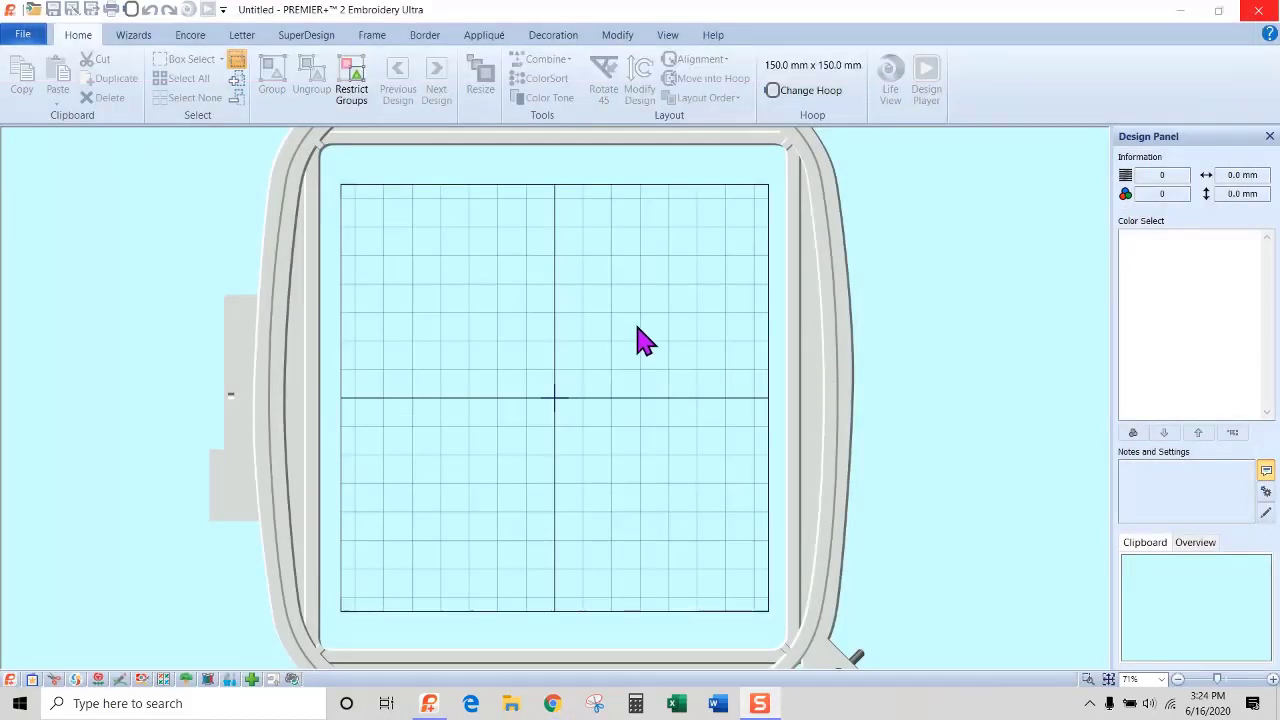
{"action": "mouse_move", "coordinate": [292, 52]}
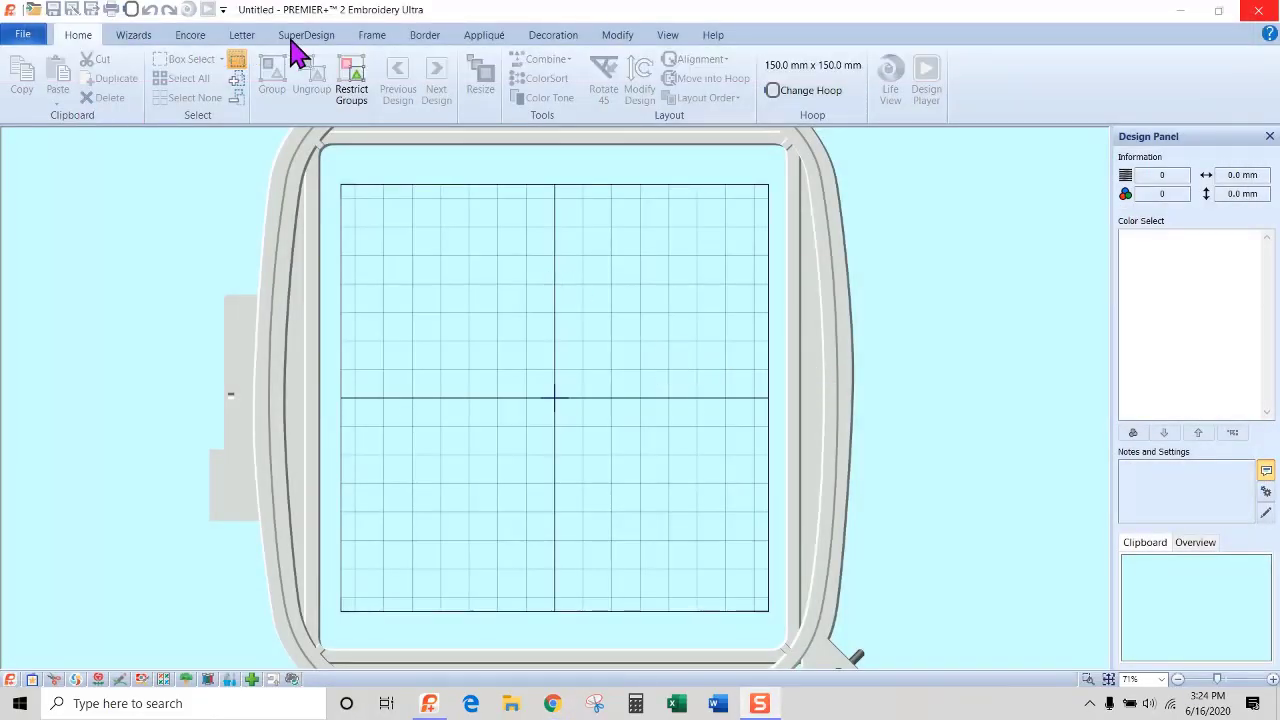
Launch the QuickFont wizard from the Letter tab's Font Manager.
{"action": "left_click", "coordinate": [240, 34]}
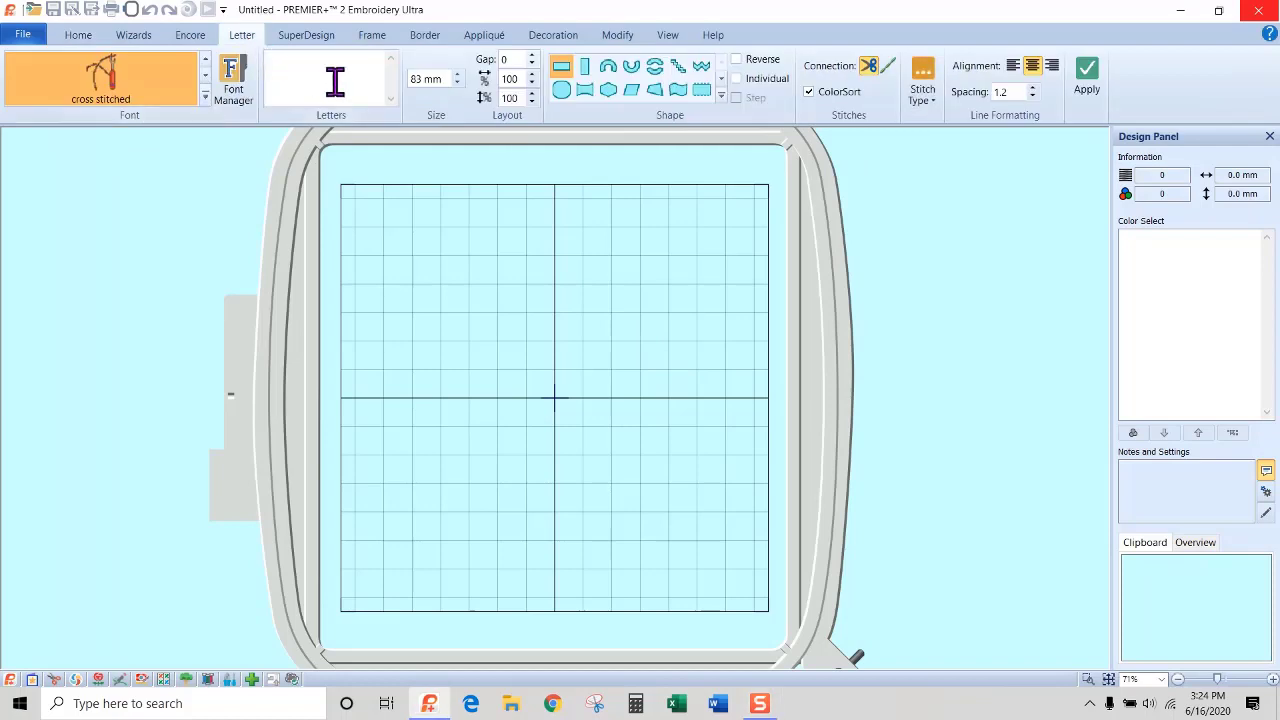
{"action": "mouse_move", "coordinate": [232, 76]}
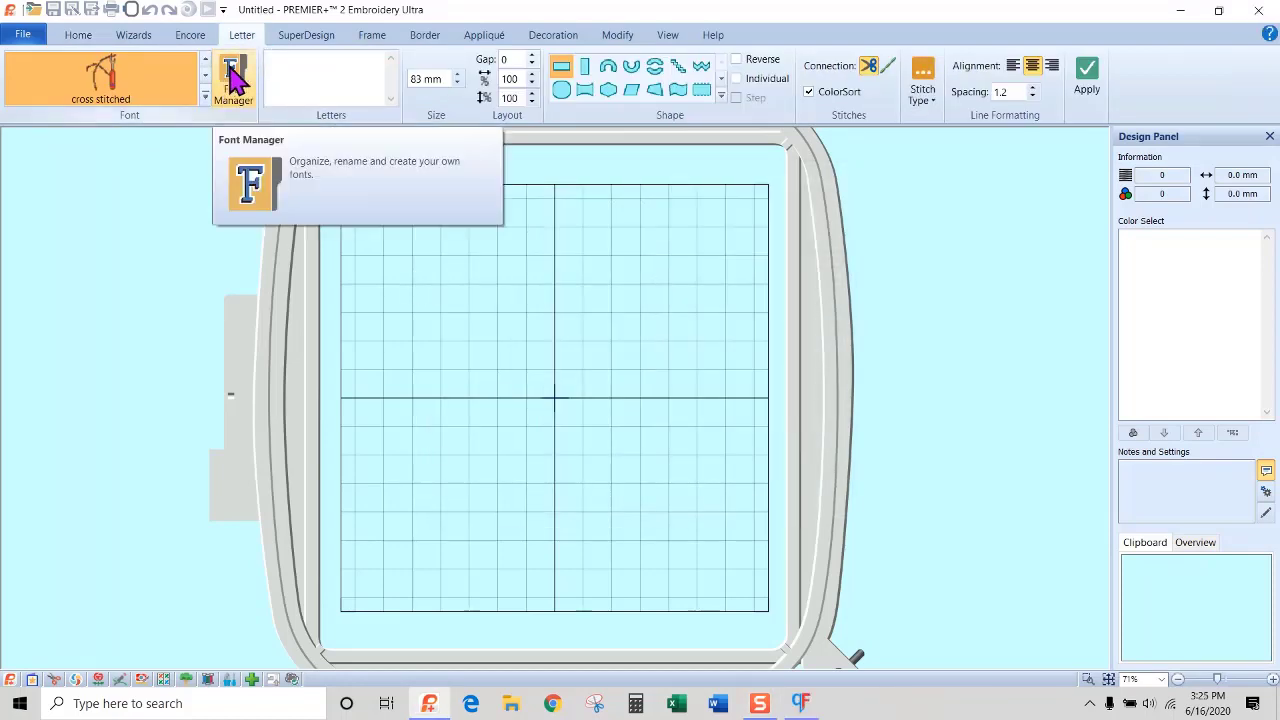
{"action": "left_click", "coordinate": [232, 80]}
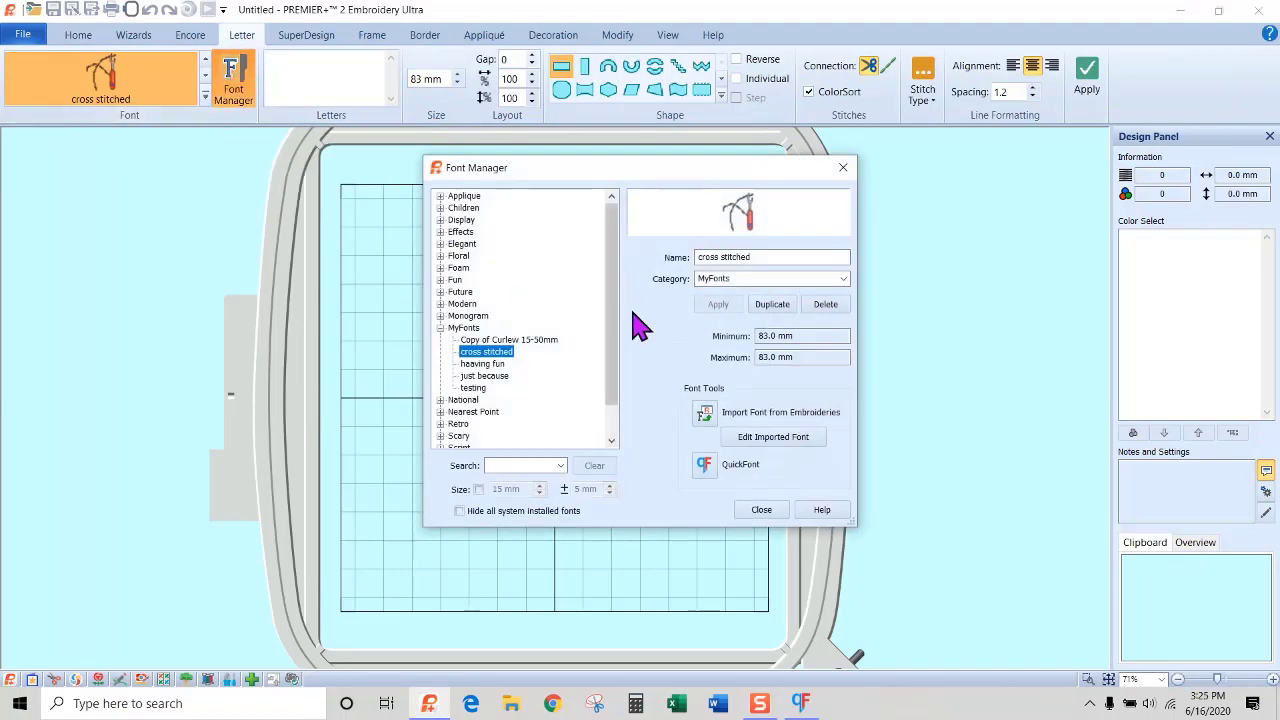
{"action": "left_click", "coordinate": [740, 464]}
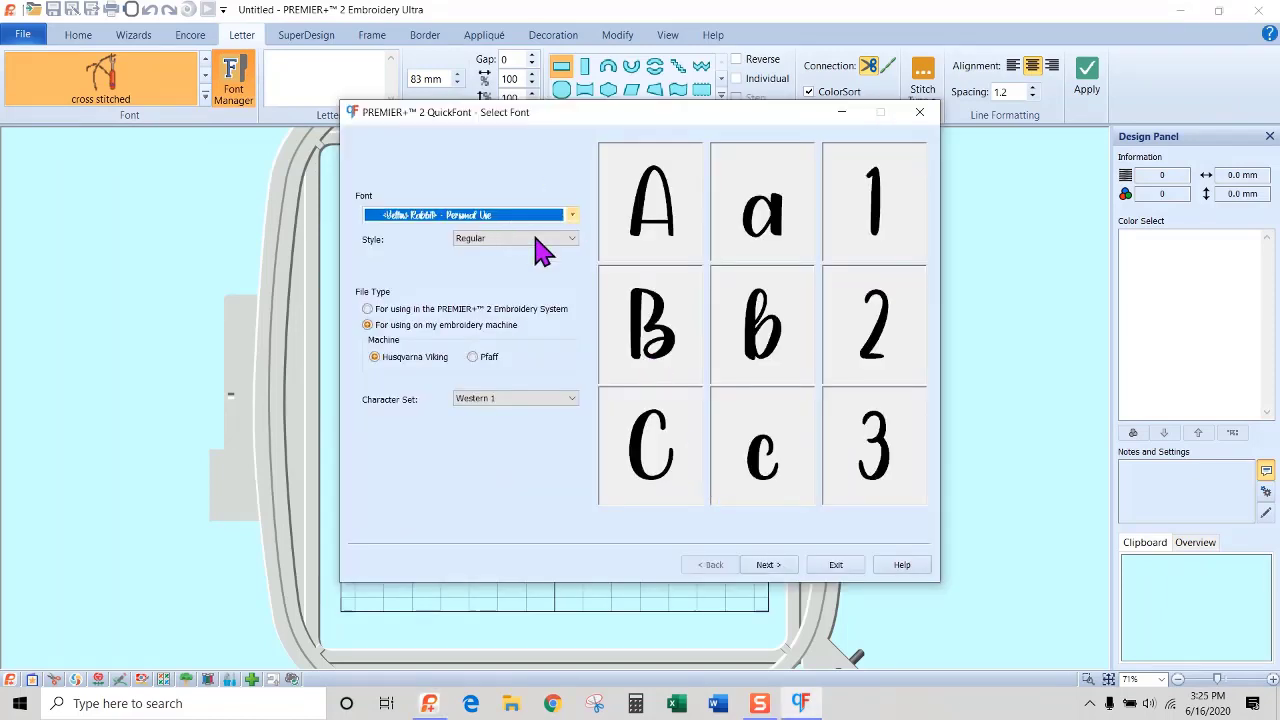
Choose Summer Vibes for use in the PREMIER+ 2 Embroidery System and continue to stitch settings.
{"action": "left_click", "coordinate": [572, 214]}
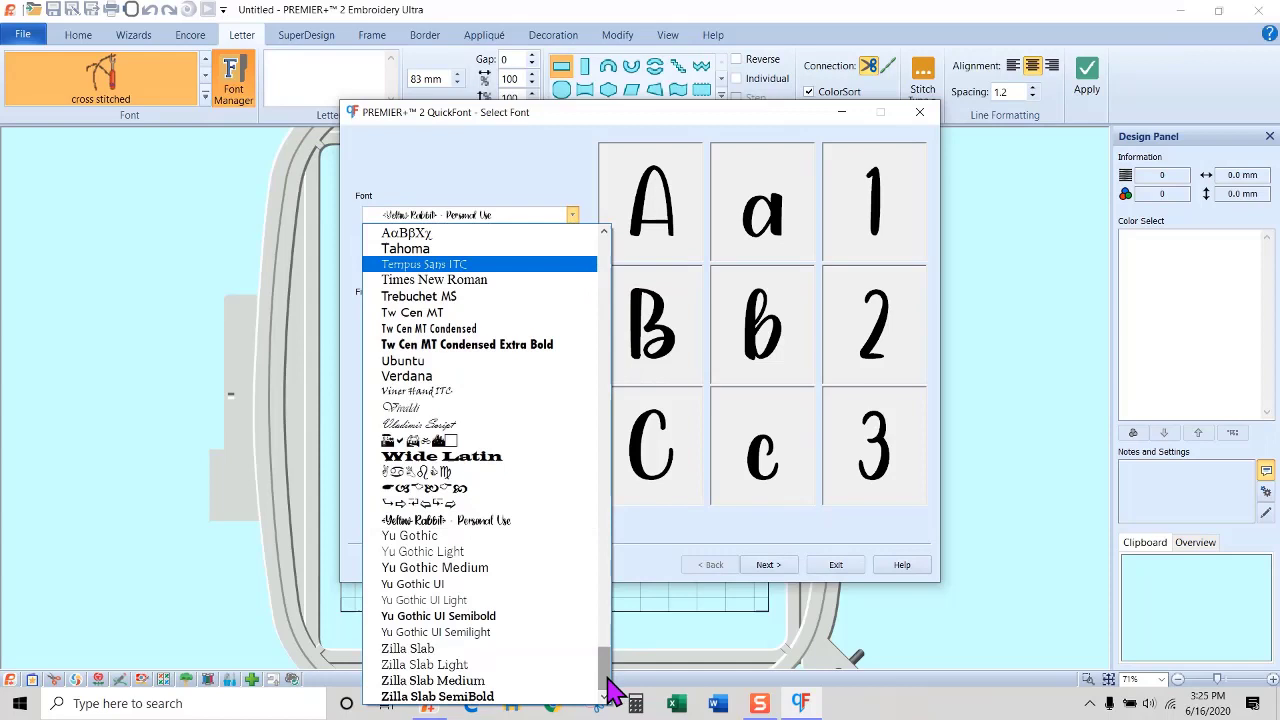
{"action": "scroll", "scroll_direction": "up", "scroll_amount": 3}
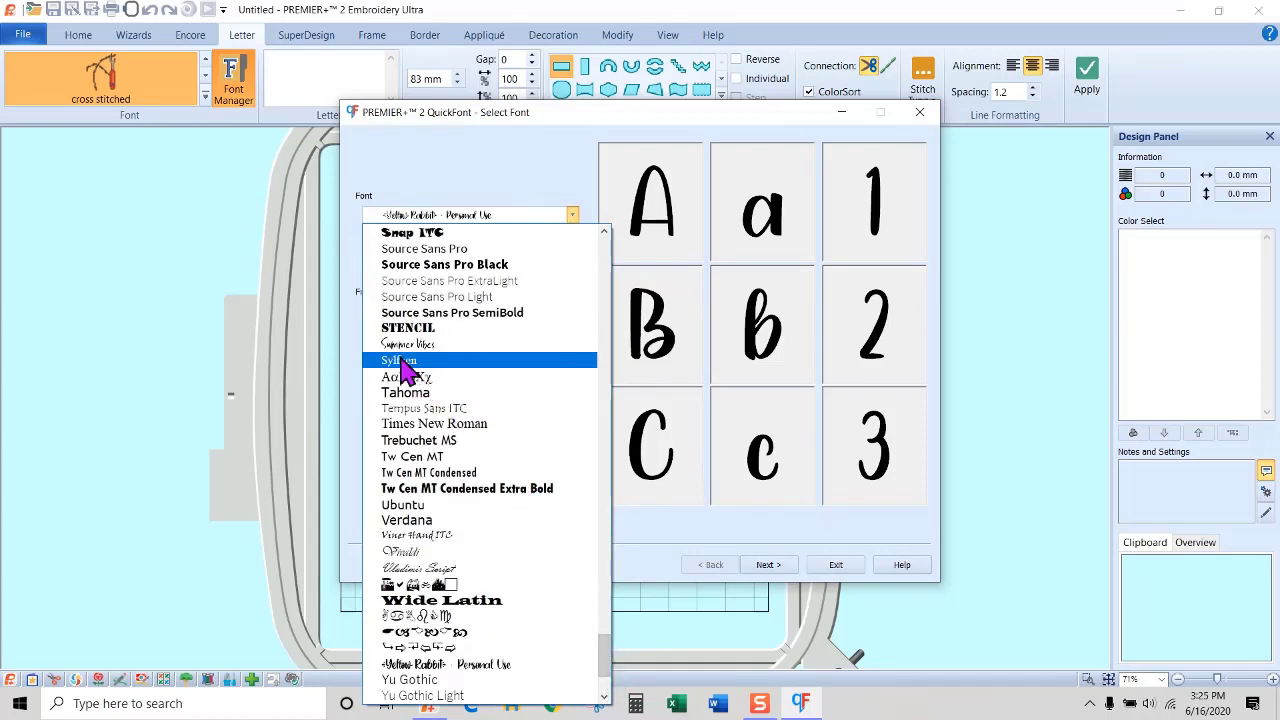
{"action": "left_click", "coordinate": [408, 344]}
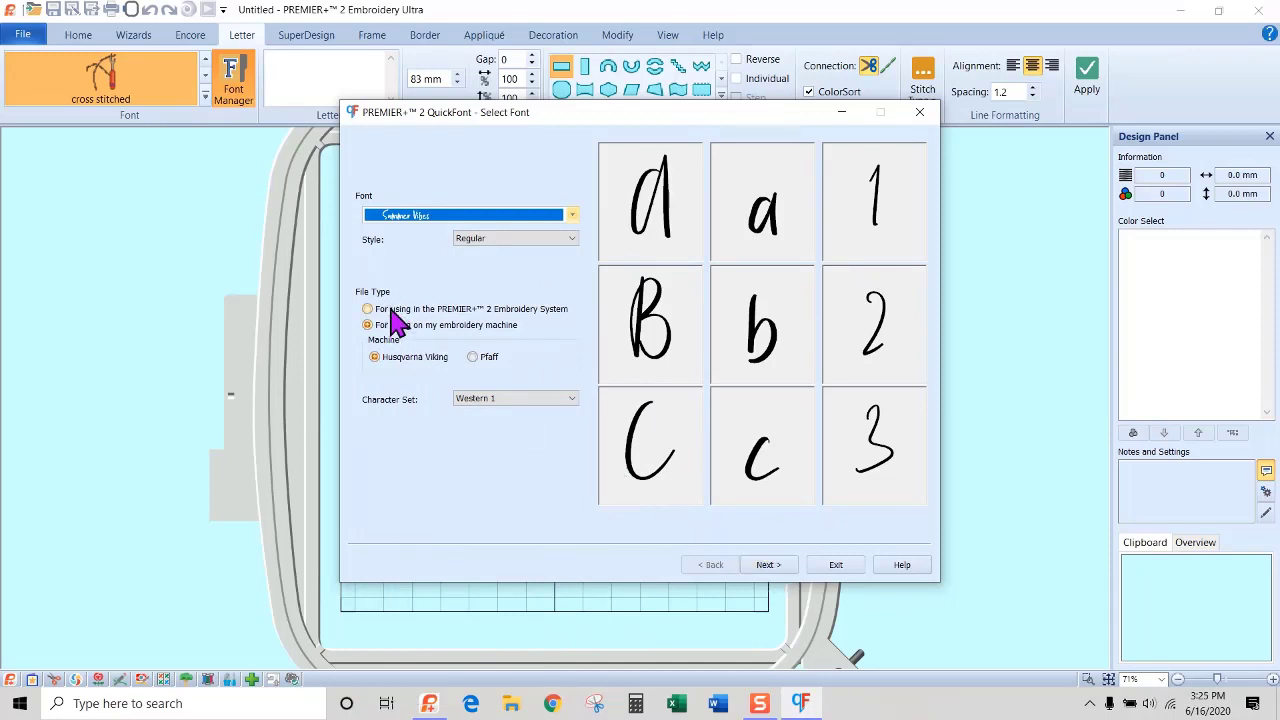
{"action": "left_click", "coordinate": [368, 308]}
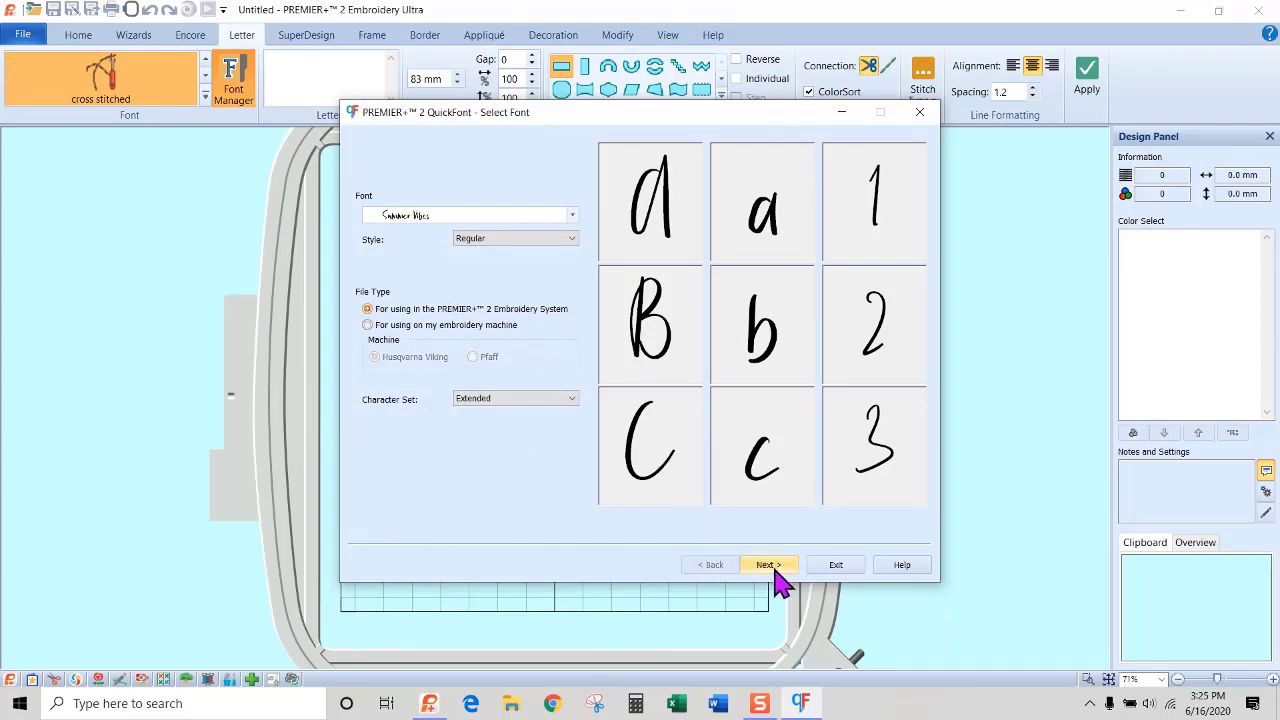
{"action": "left_click", "coordinate": [768, 564]}
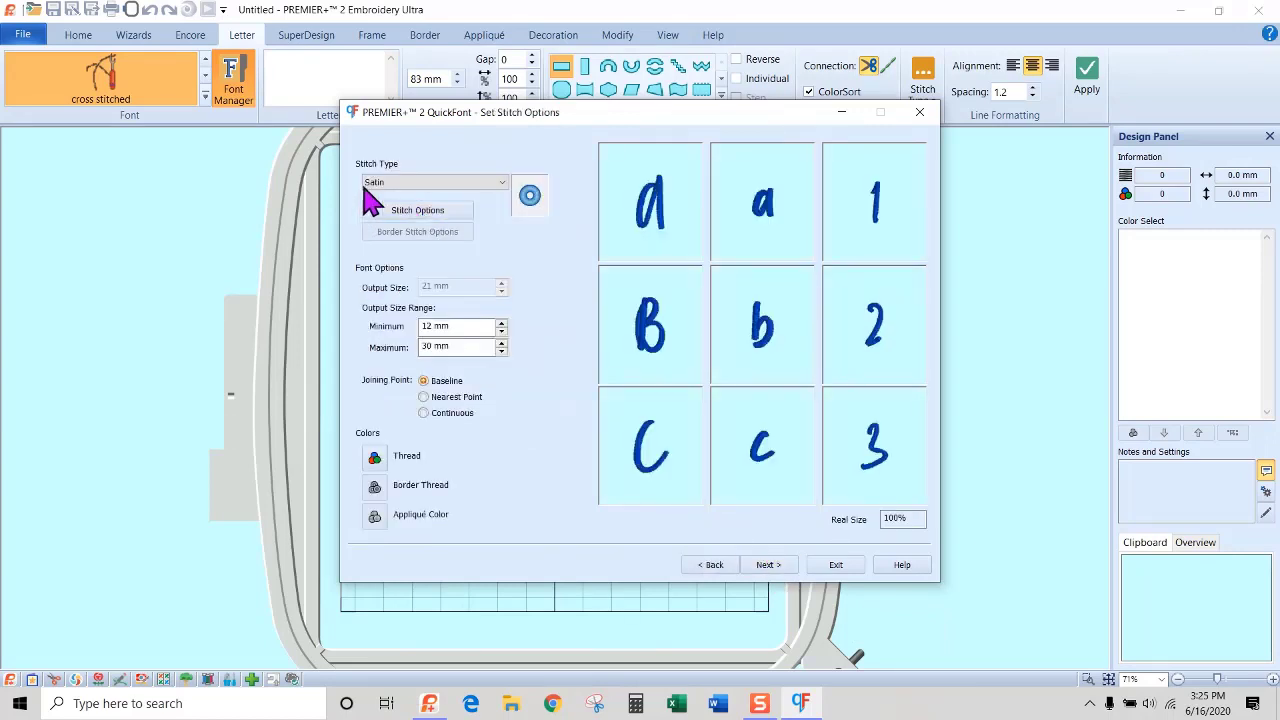
Set Satin stitch type, accept its stitch options, keep 12–30 mm sizes and generate the font.
{"action": "left_click", "coordinate": [498, 182]}
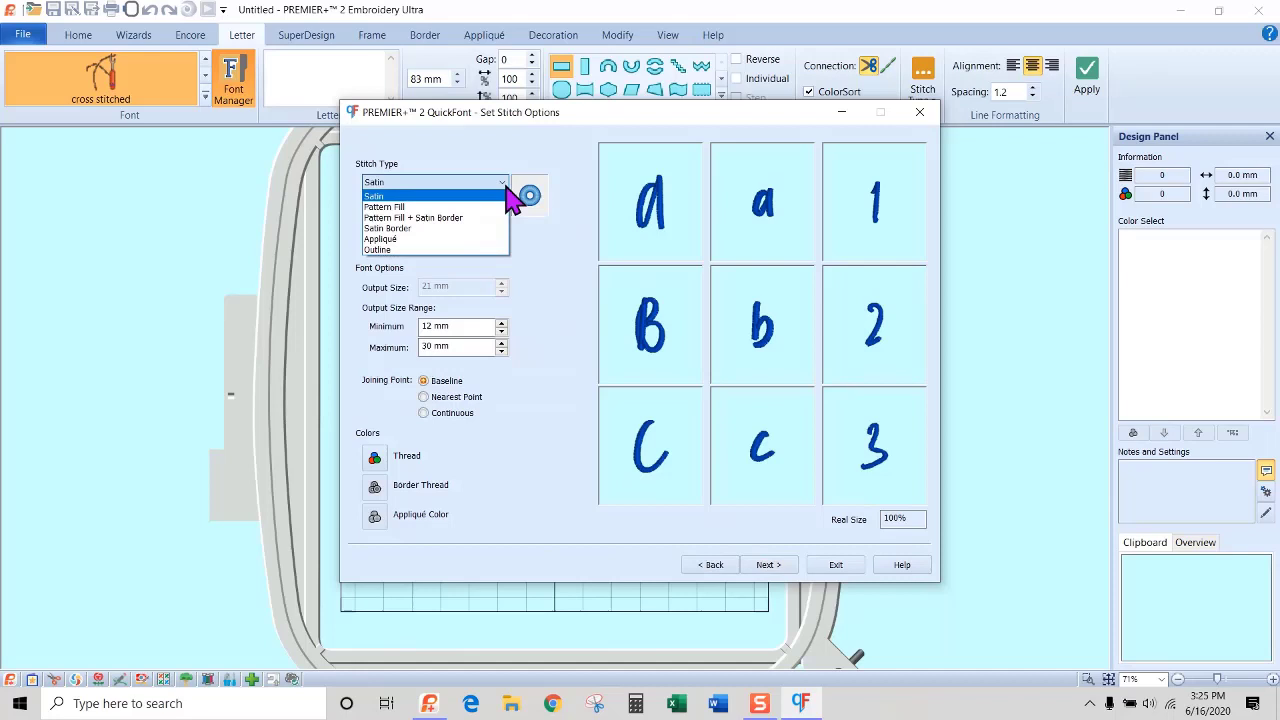
{"action": "mouse_move", "coordinate": [490, 210]}
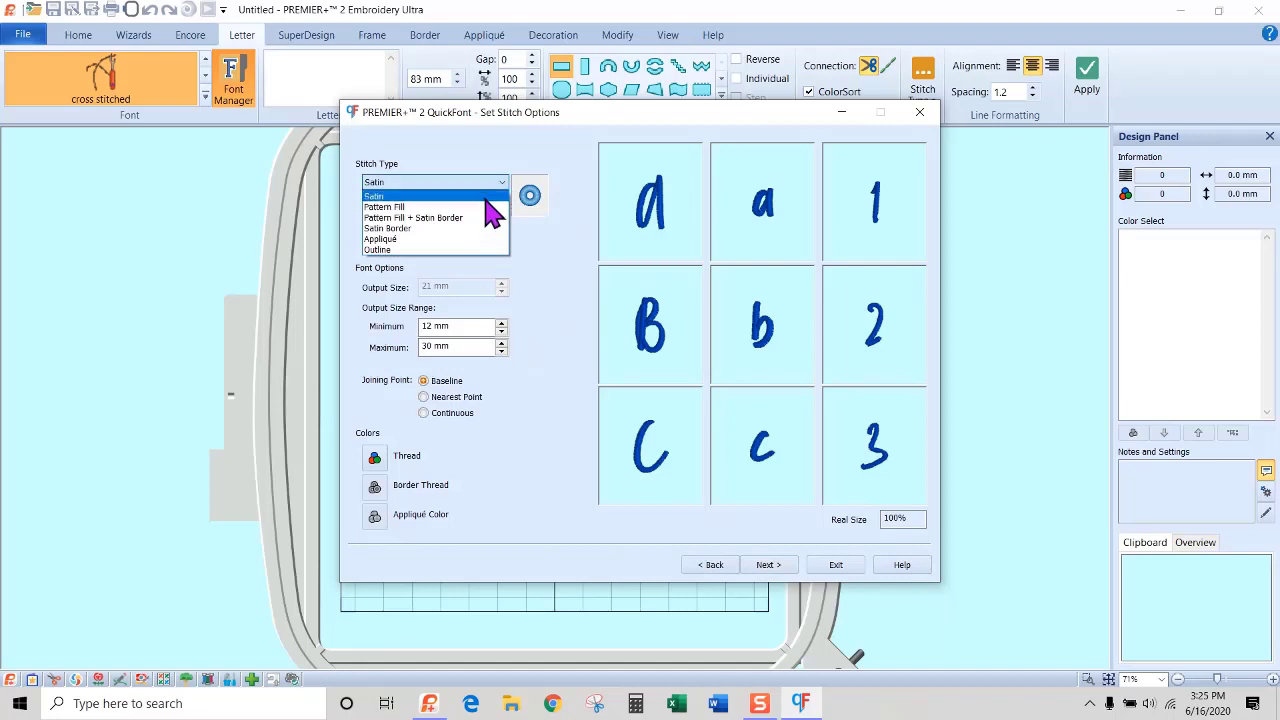
{"action": "left_click", "coordinate": [376, 250]}
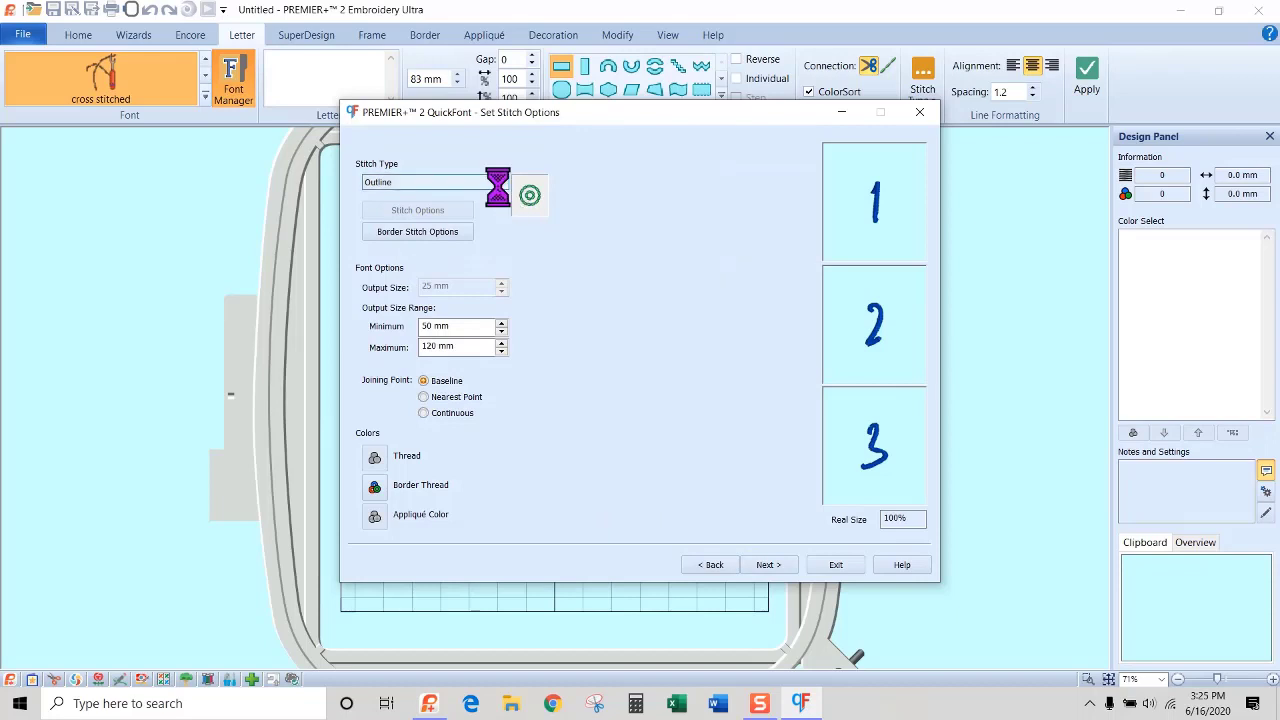
{"action": "left_click", "coordinate": [434, 180]}
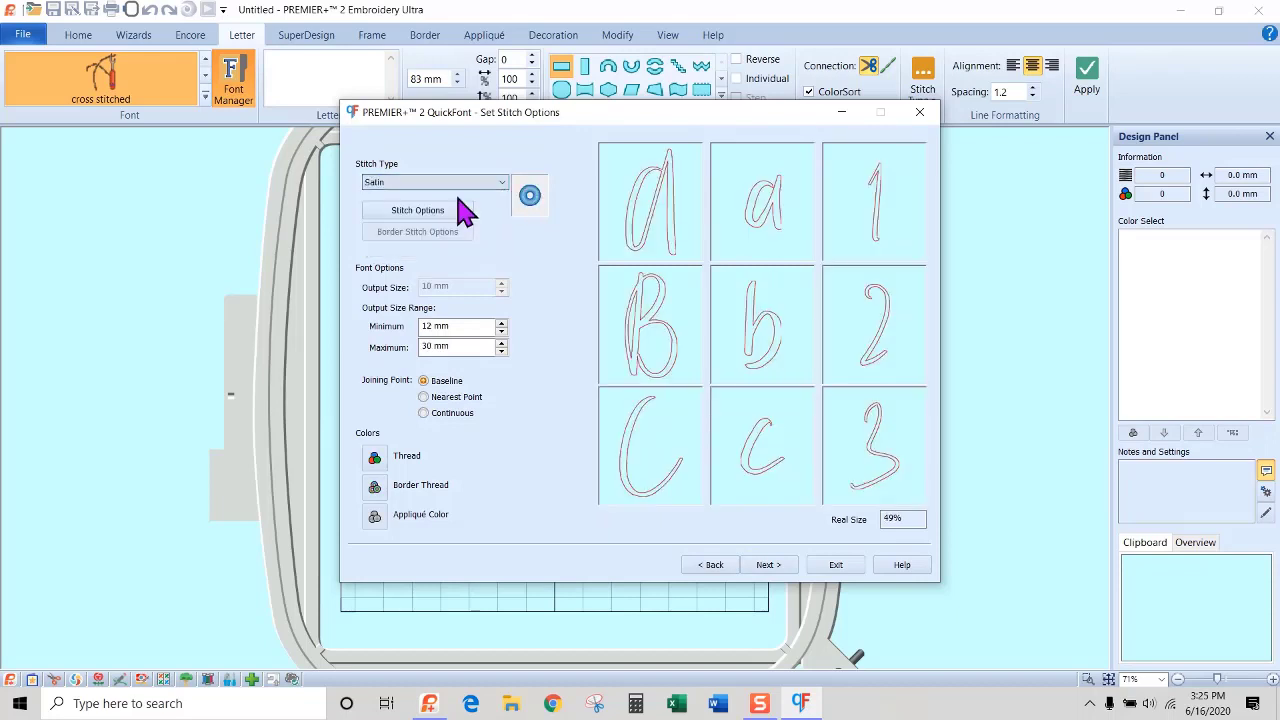
{"action": "left_click", "coordinate": [416, 210]}
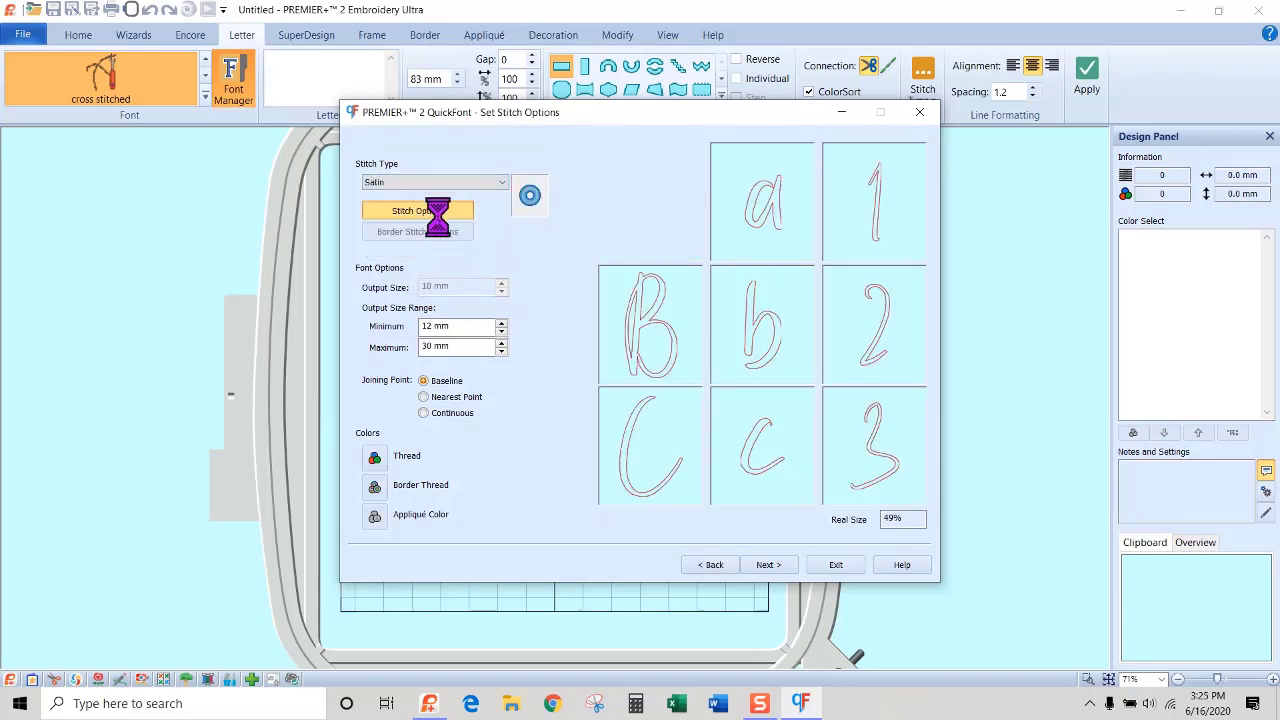
{"action": "left_click", "coordinate": [416, 210]}
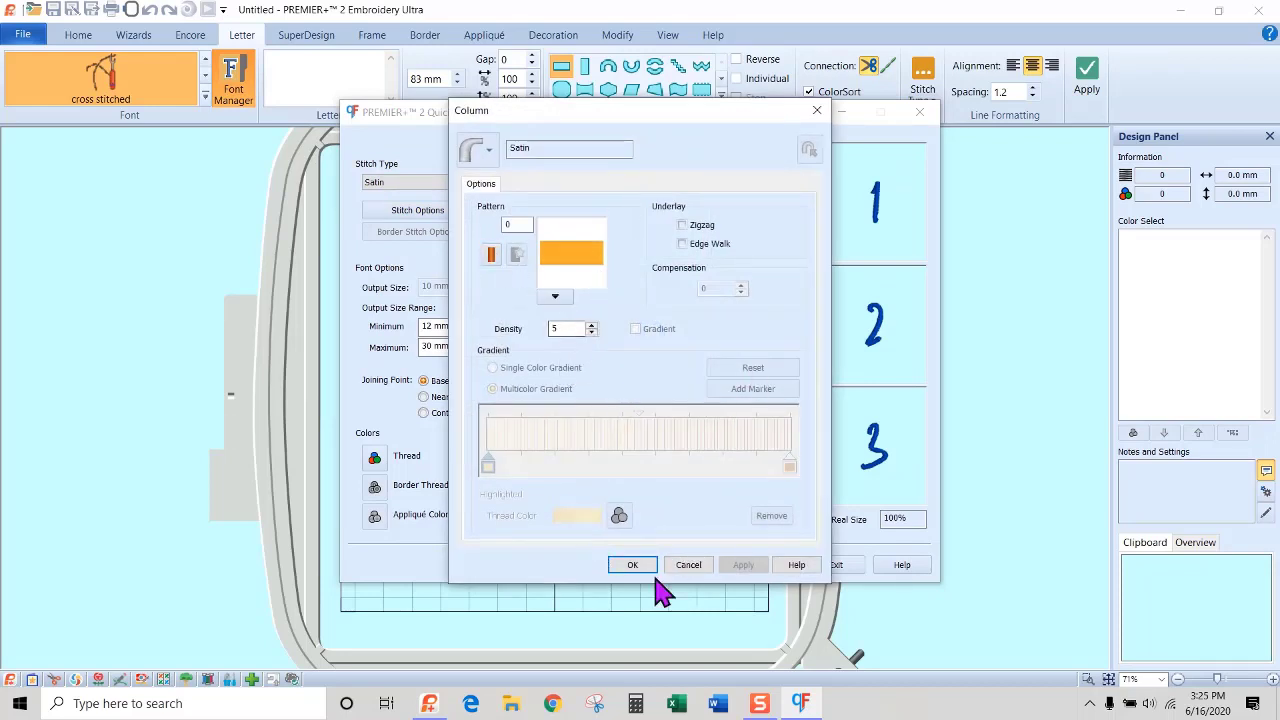
{"action": "left_click", "coordinate": [632, 564]}
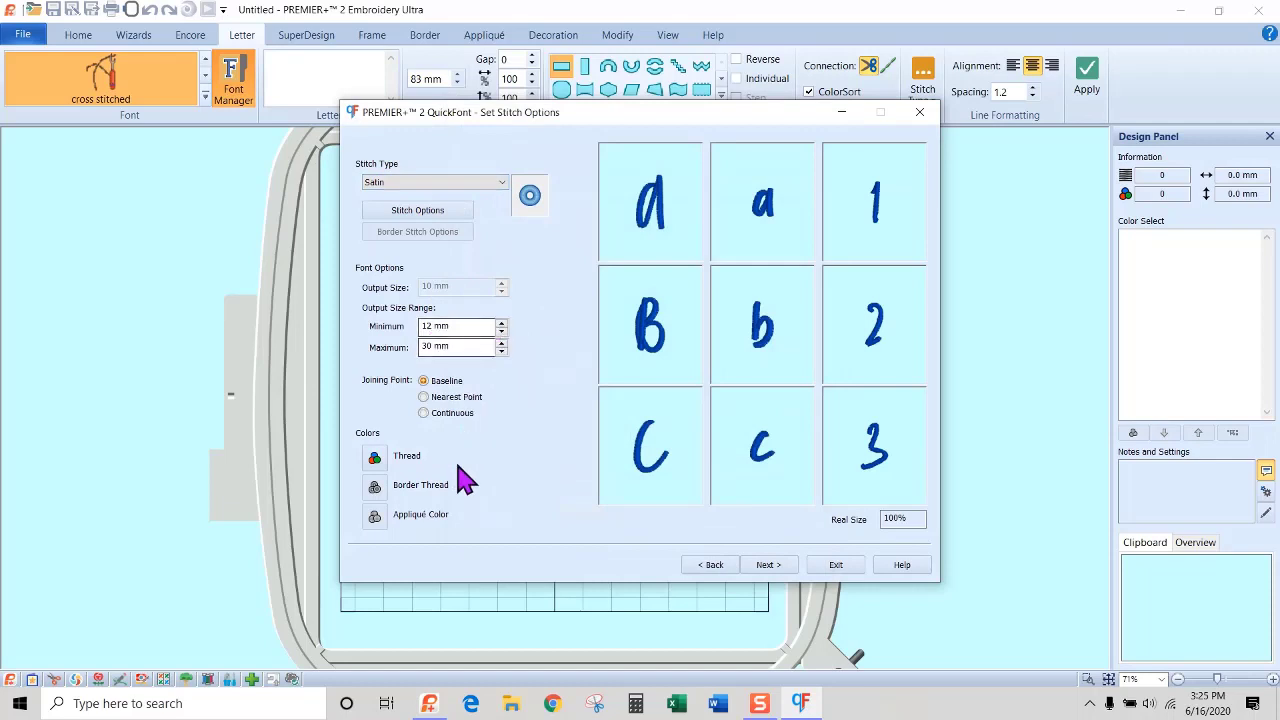
{"action": "left_click", "coordinate": [768, 564]}
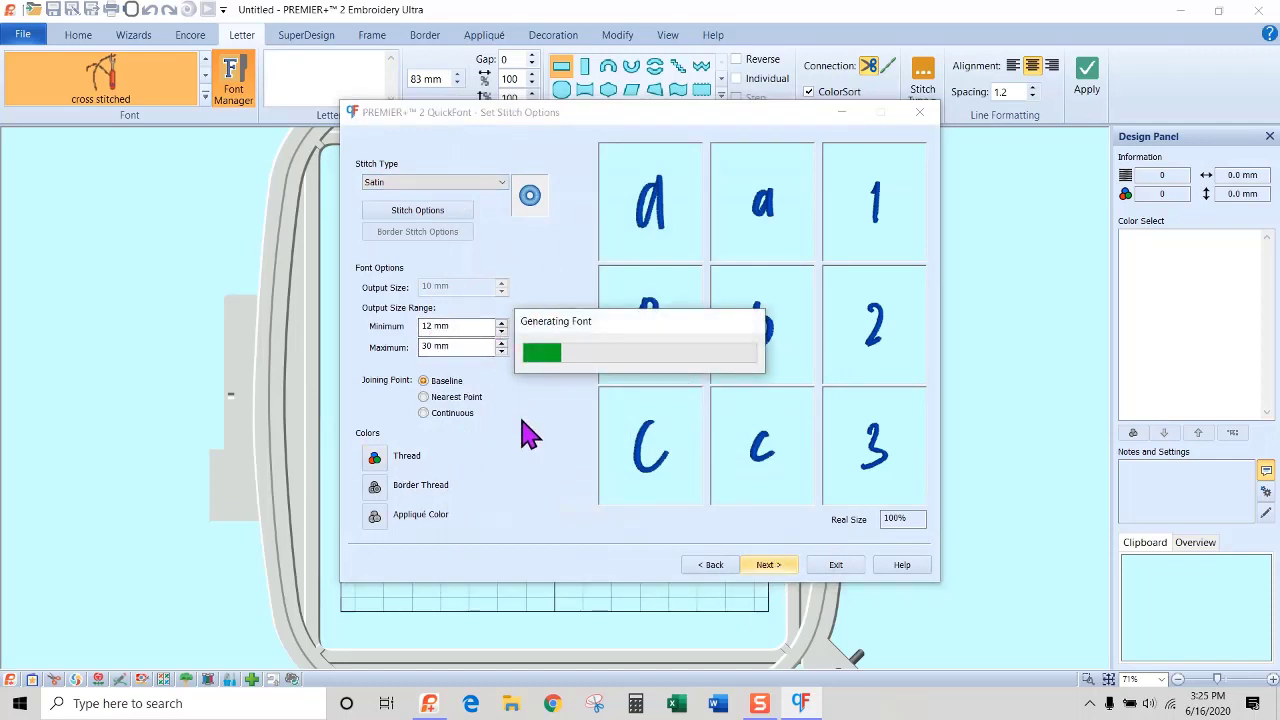
Finish the wizard, saving the font as Summer Vibes_R_S_E_12_30 in MyFonts.
{"action": "left_click", "coordinate": [768, 564]}
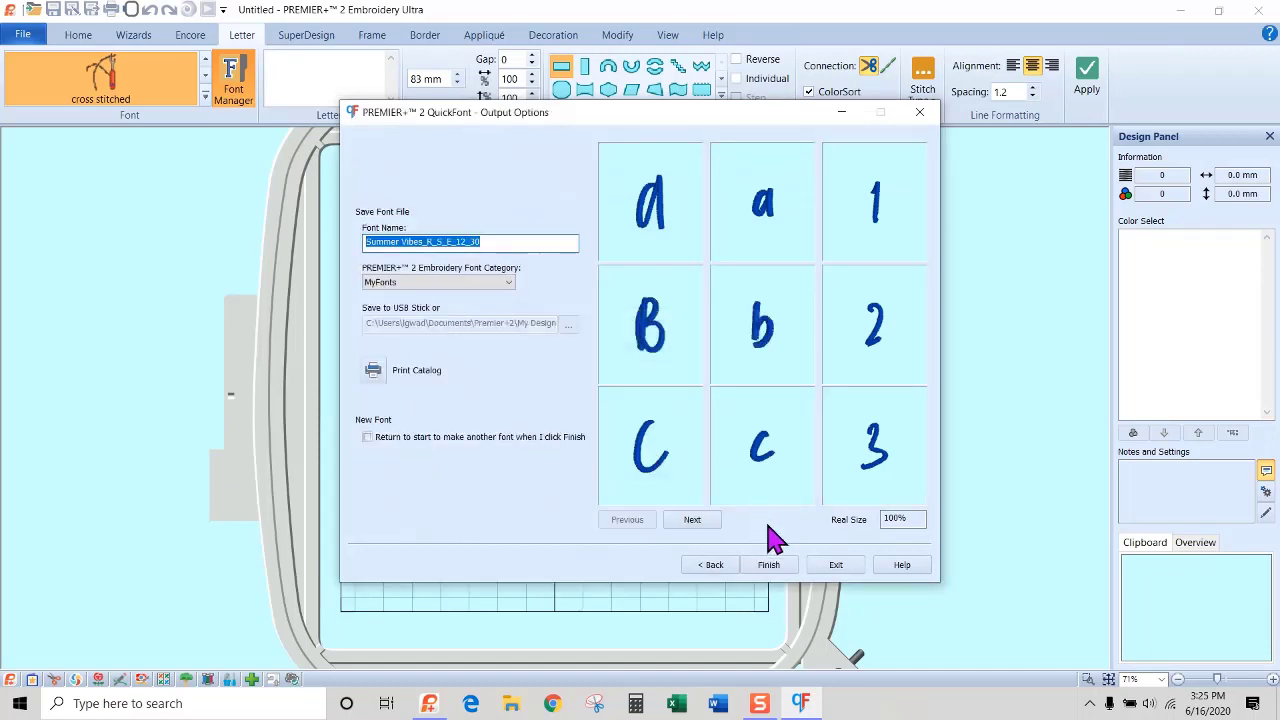
{"action": "left_click", "coordinate": [768, 564]}
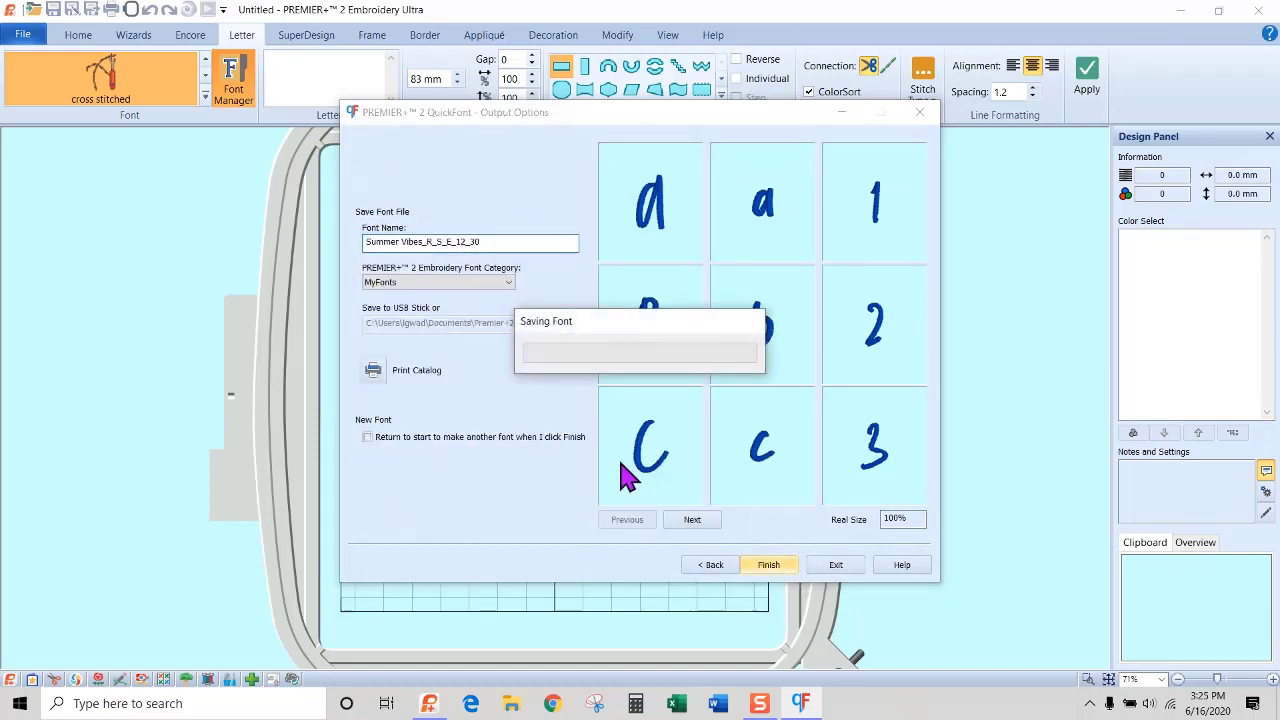
{"action": "mouse_move", "coordinate": [400, 300]}
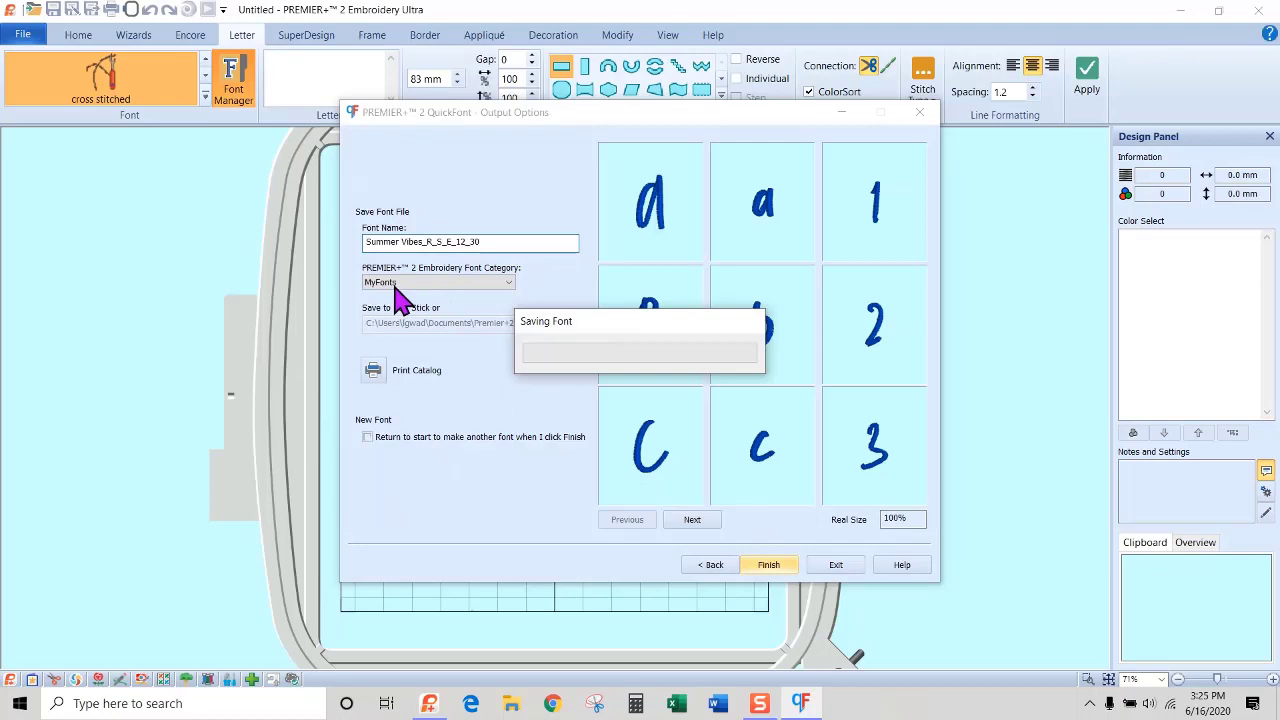
{"action": "left_click", "coordinate": [768, 564]}
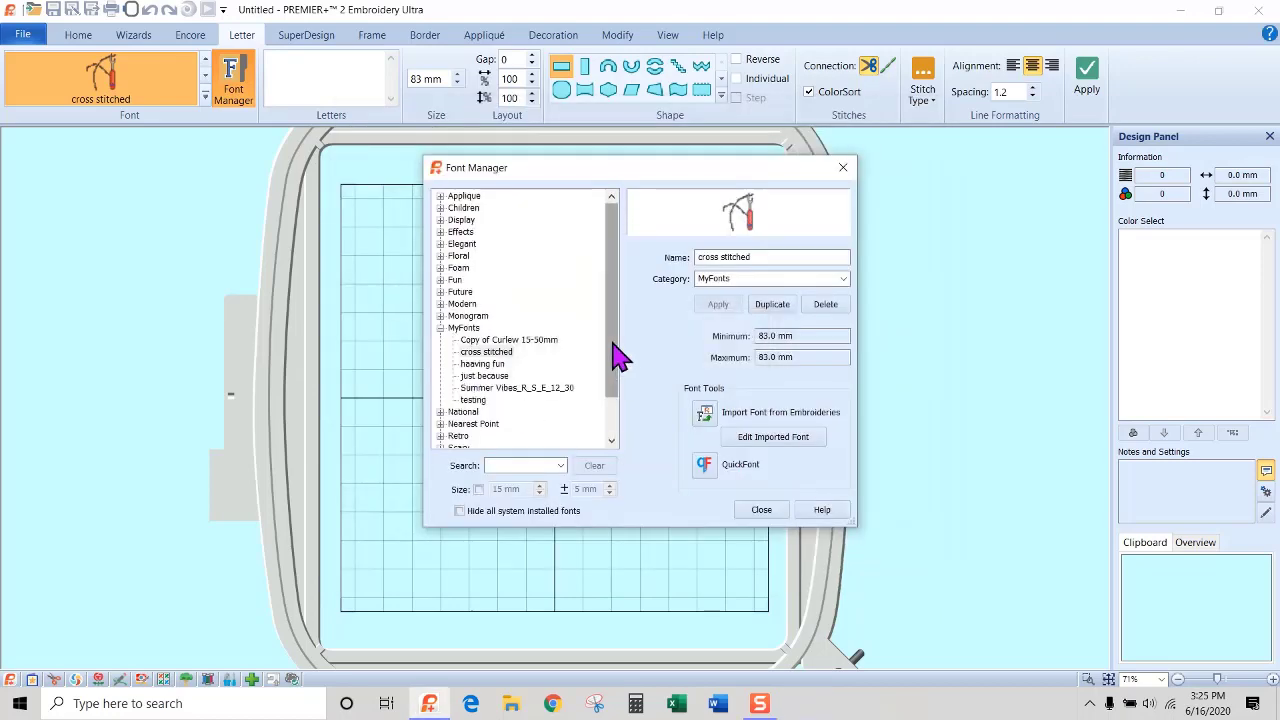
Close Font Manager and select Summer Vibes_R_S_E_12_30 from MyFonts as the lettering font.
{"action": "left_click", "coordinate": [760, 510]}
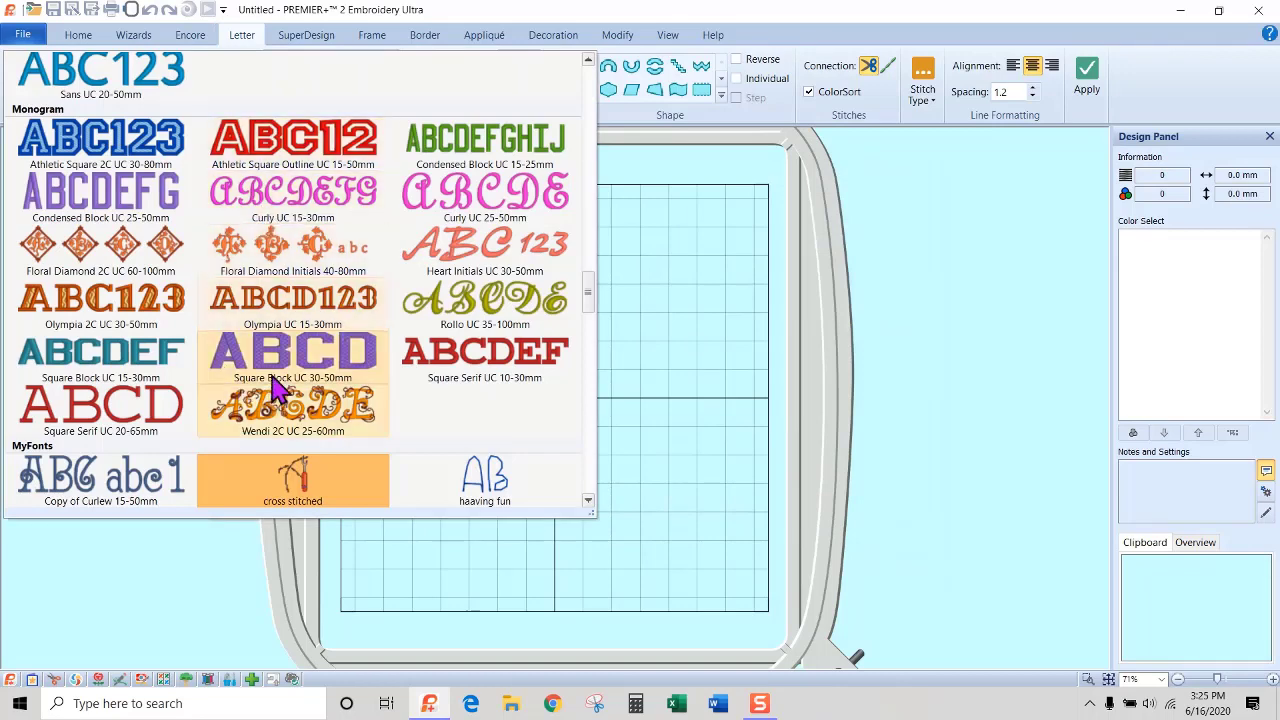
{"action": "scroll", "scroll_direction": "down", "scroll_amount": 3}
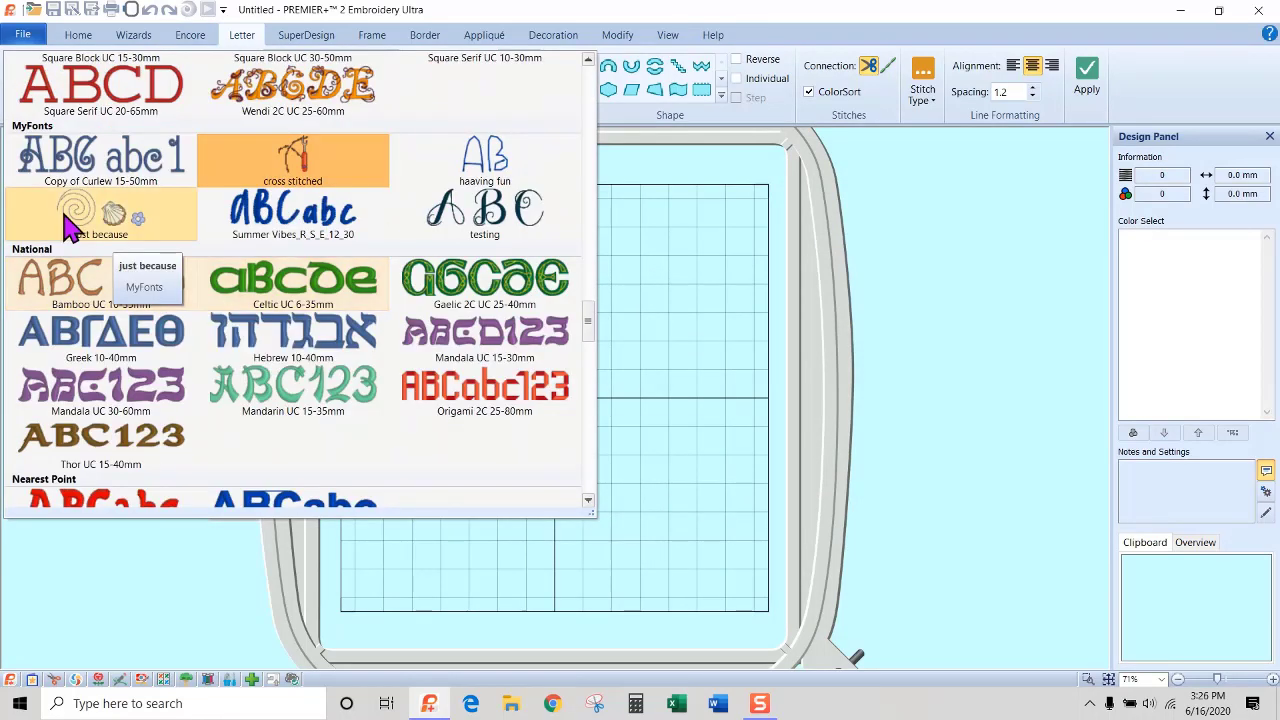
{"action": "left_click", "coordinate": [292, 212]}
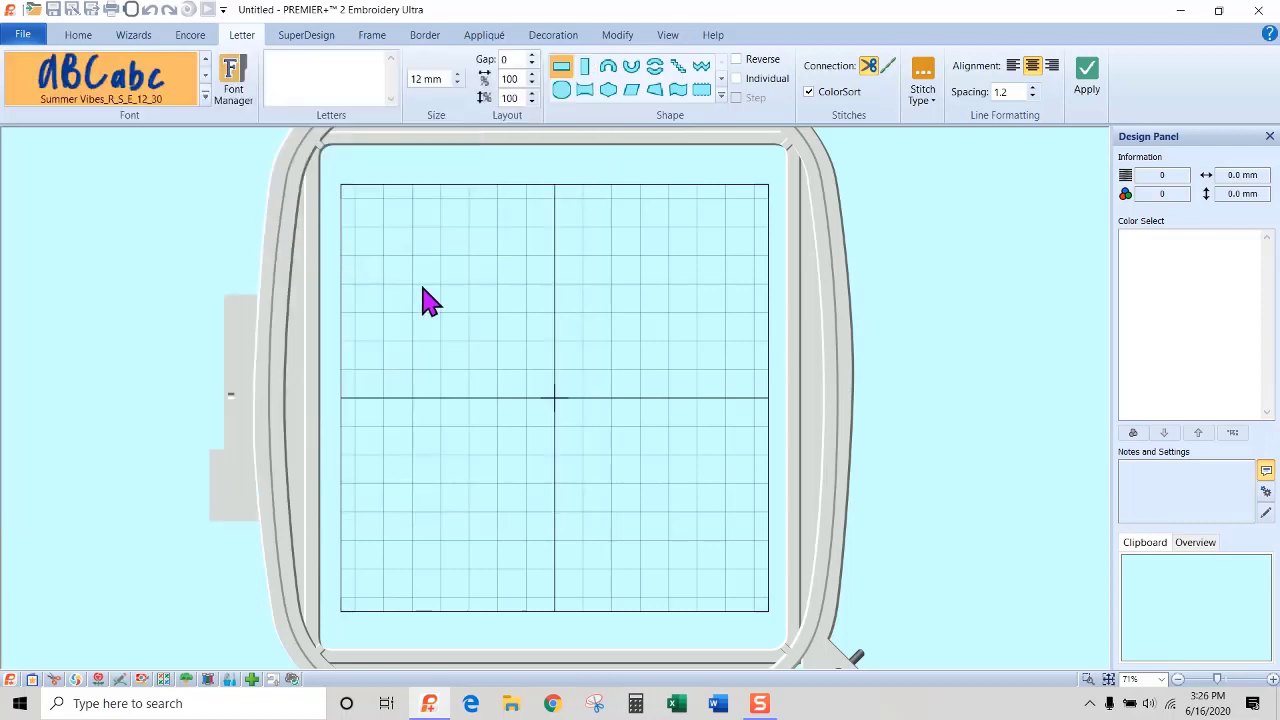
{"action": "mouse_move", "coordinate": [316, 120]}
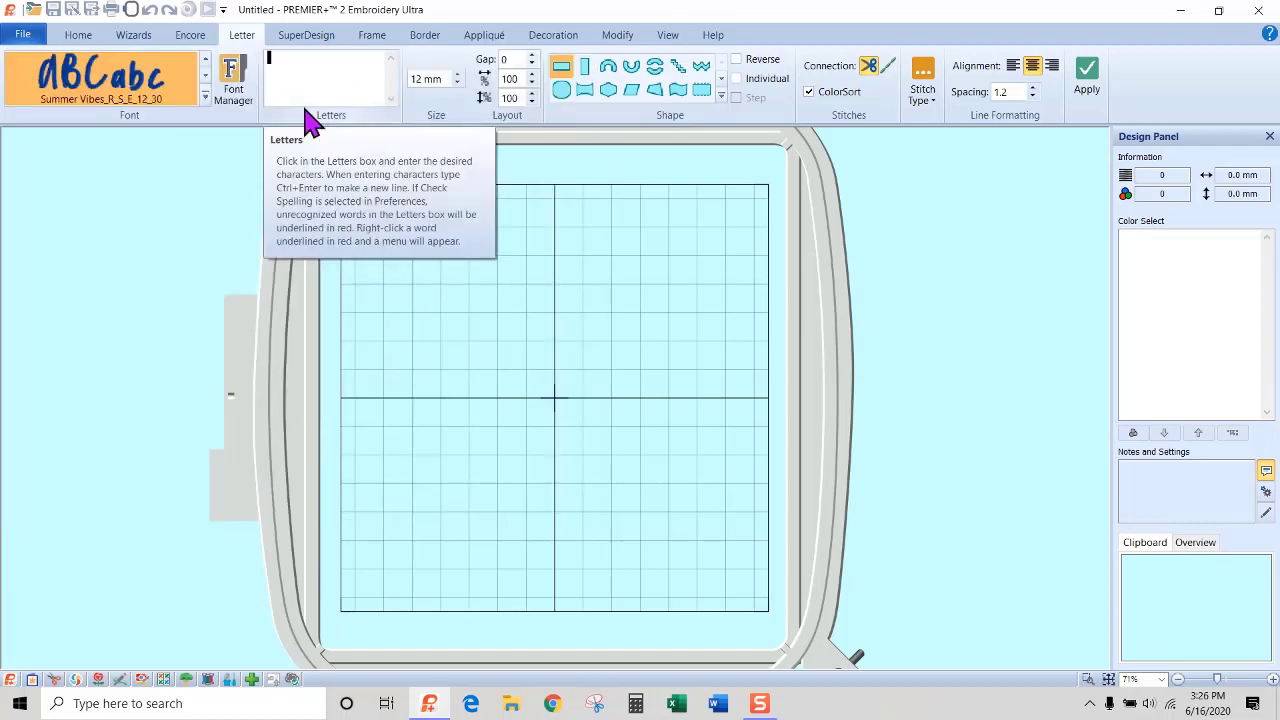
Enter 'Summer Vibes' as the letters and apply the lettering into the hoop.
{"action": "type", "text": "Summer Vibes"}
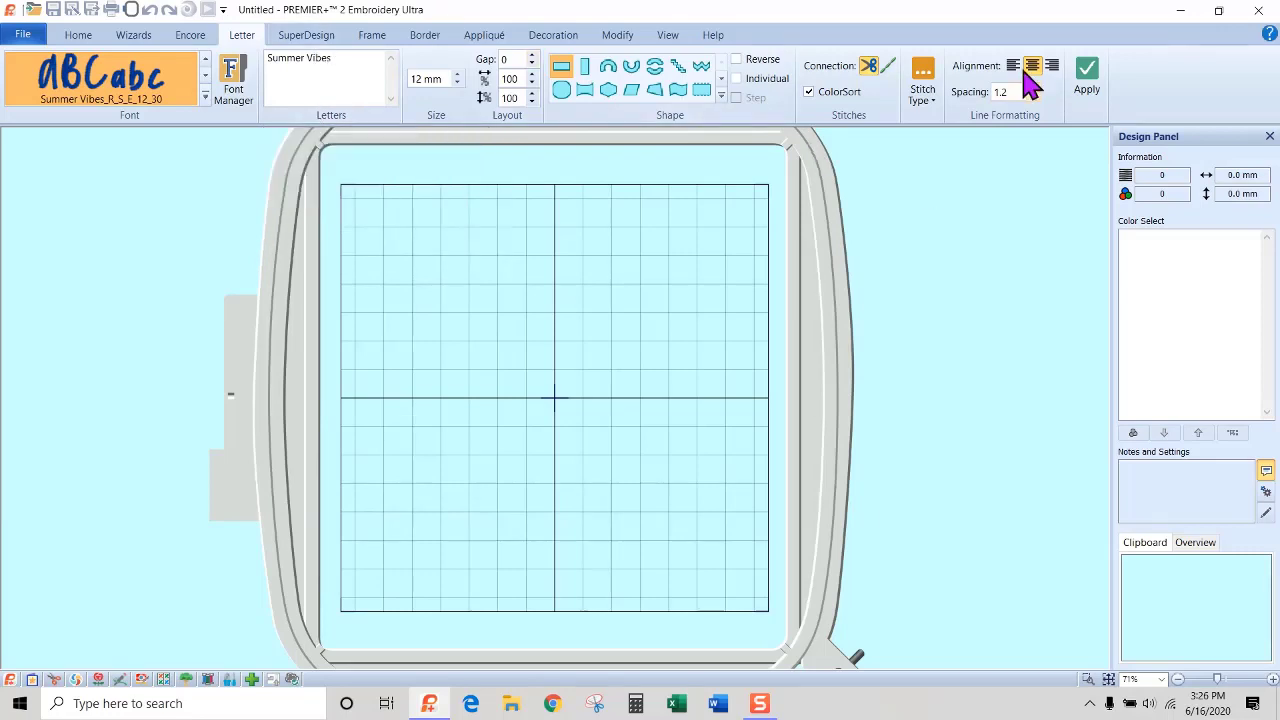
{"action": "left_click", "coordinate": [1086, 76]}
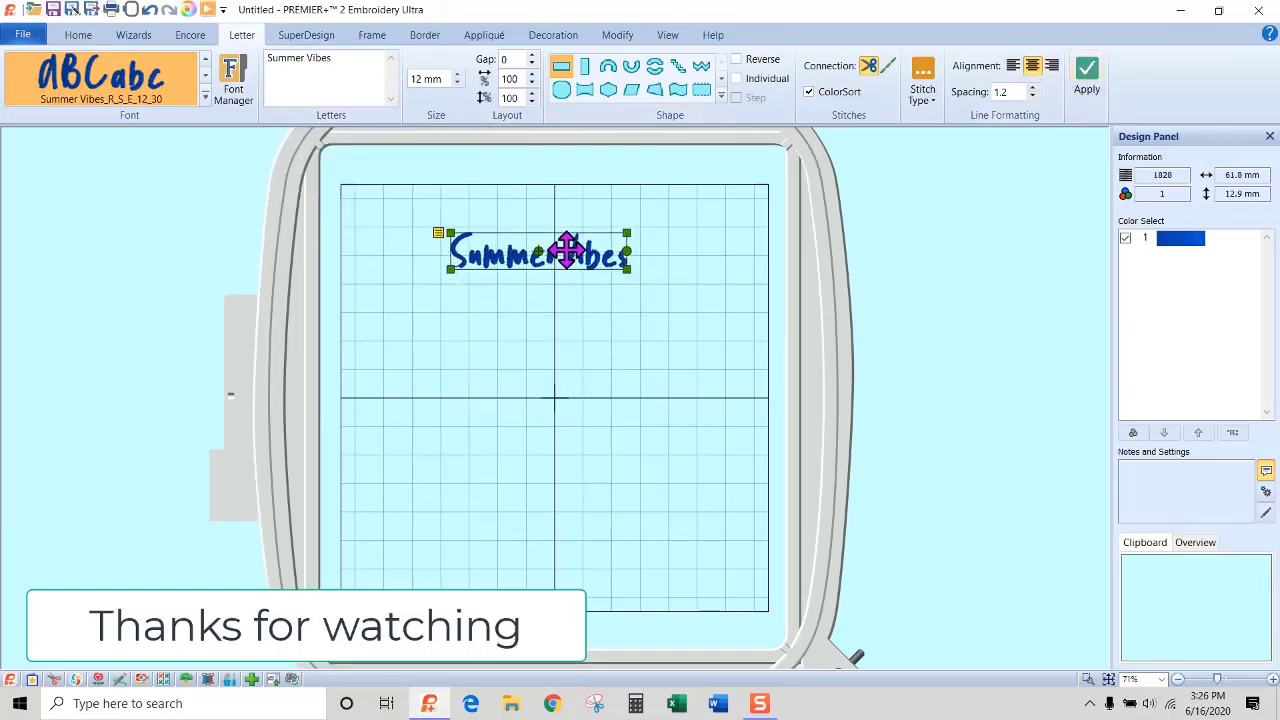